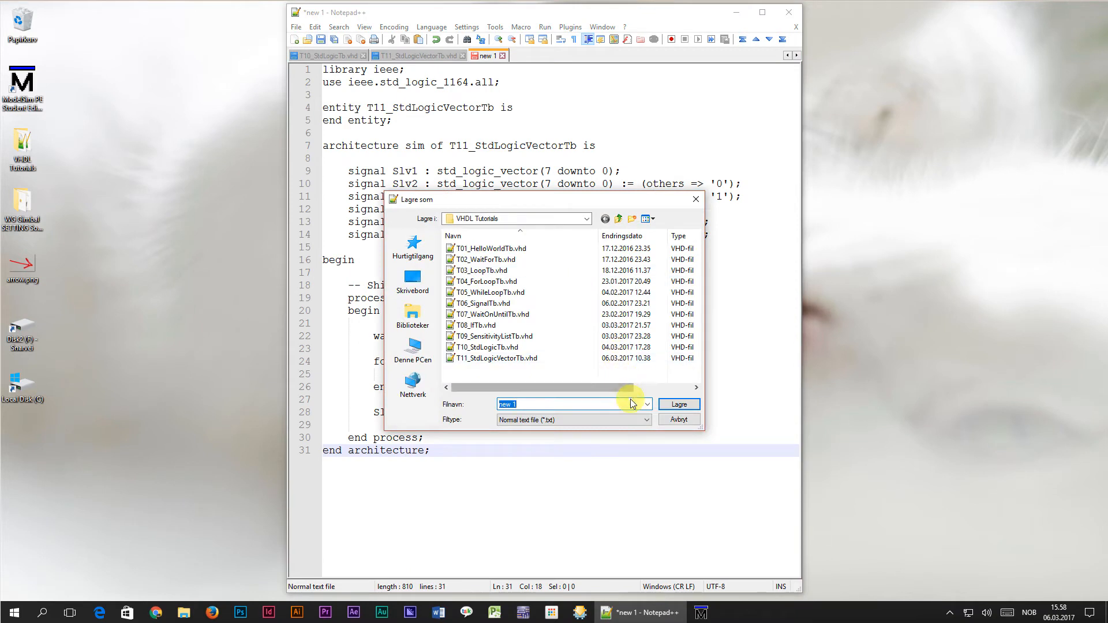
# - Save the copied testbench as T12_SignedUnsignedTb.vhd in the VHDL Tutorials folder
pyautogui.write('T12_SignedUnsignedTb.v')
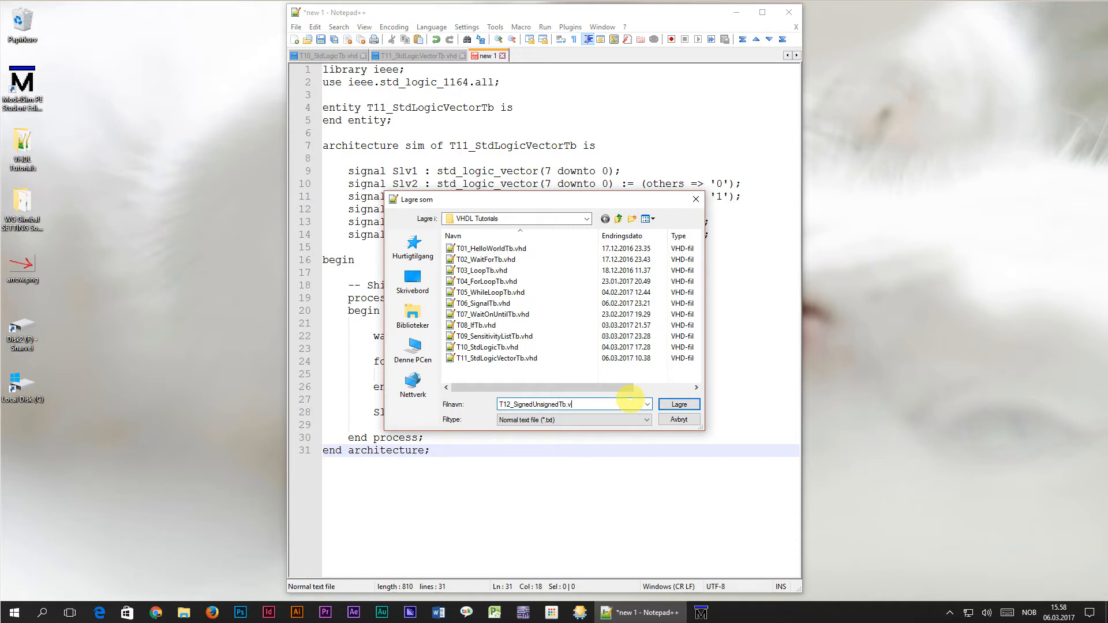
pyautogui.click(678, 404)
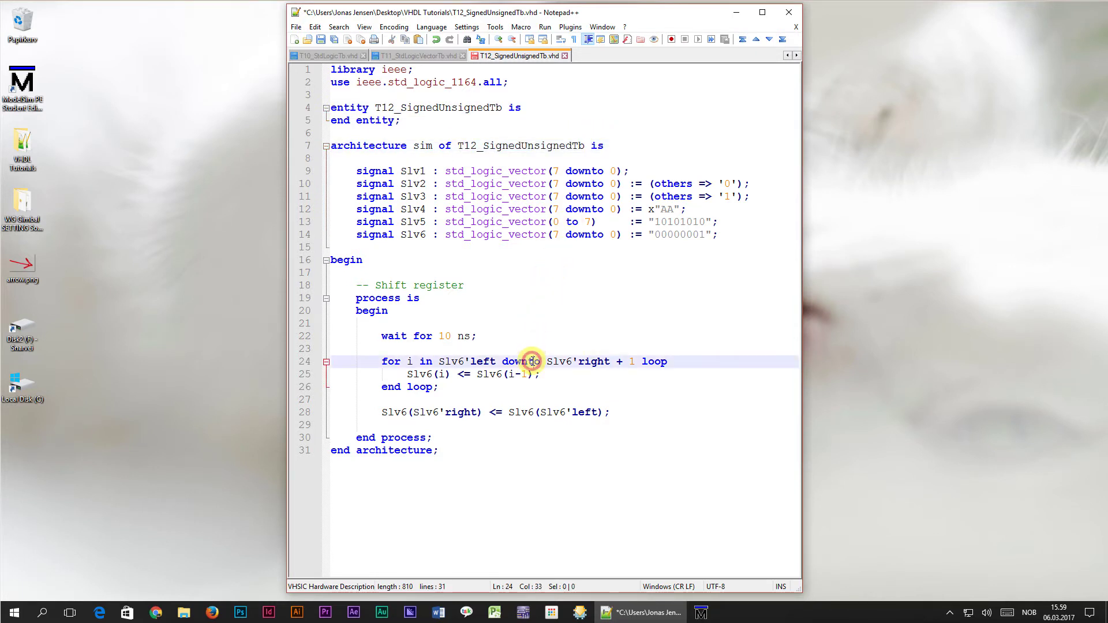
# - Delete the shift-register loop and old Slv signal declarations, keeping only the 10 ns wait
pyautogui.press('Delete')
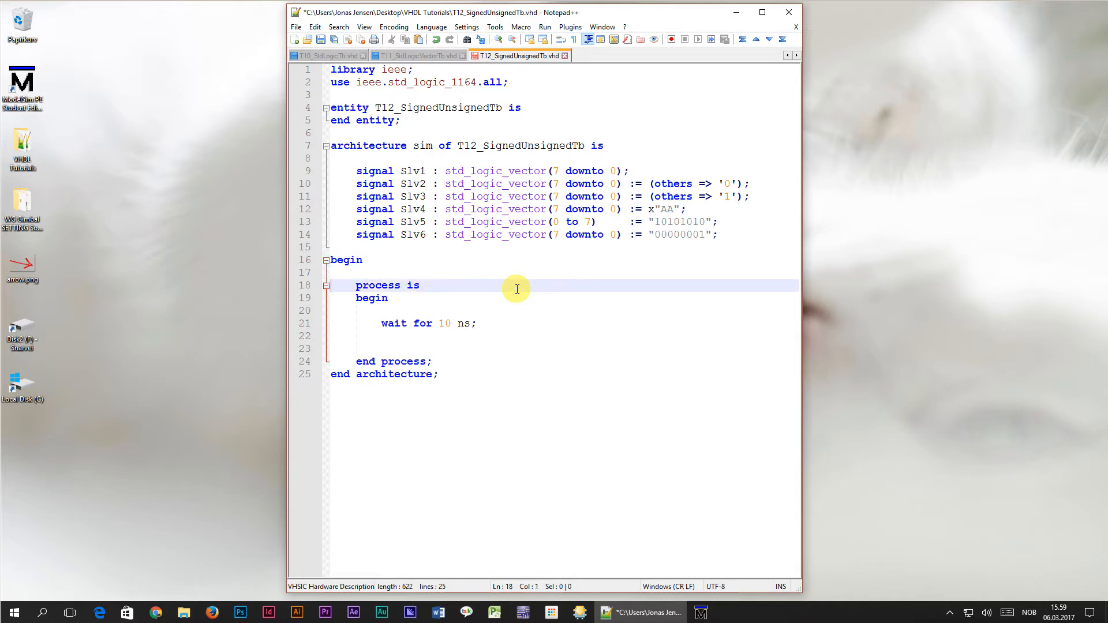
pyautogui.moveTo(731, 169)
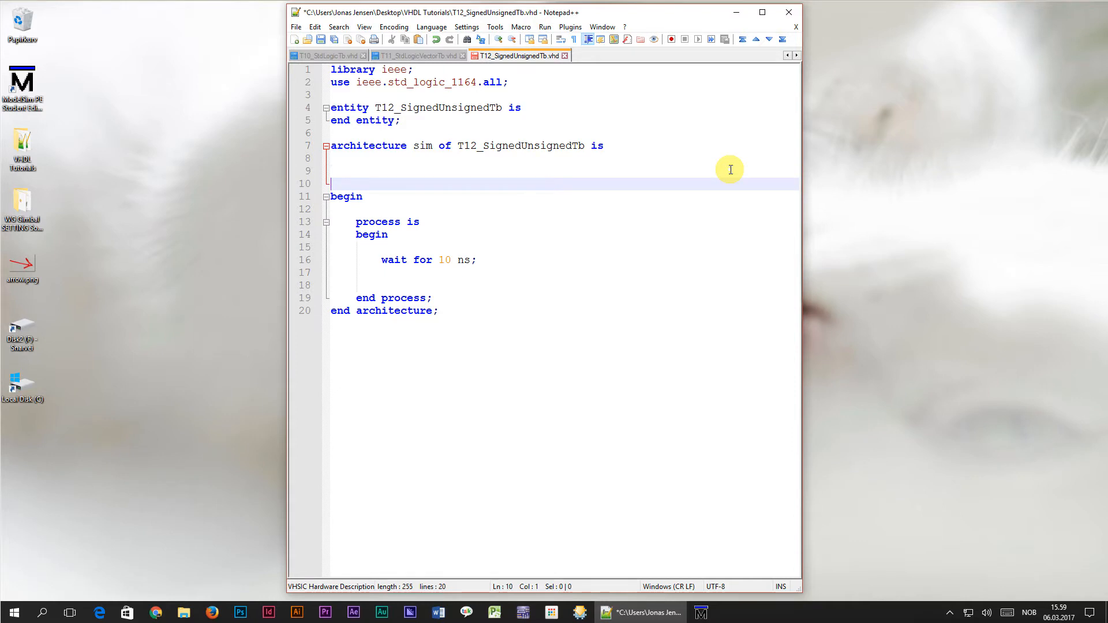
pyautogui.press('Up')
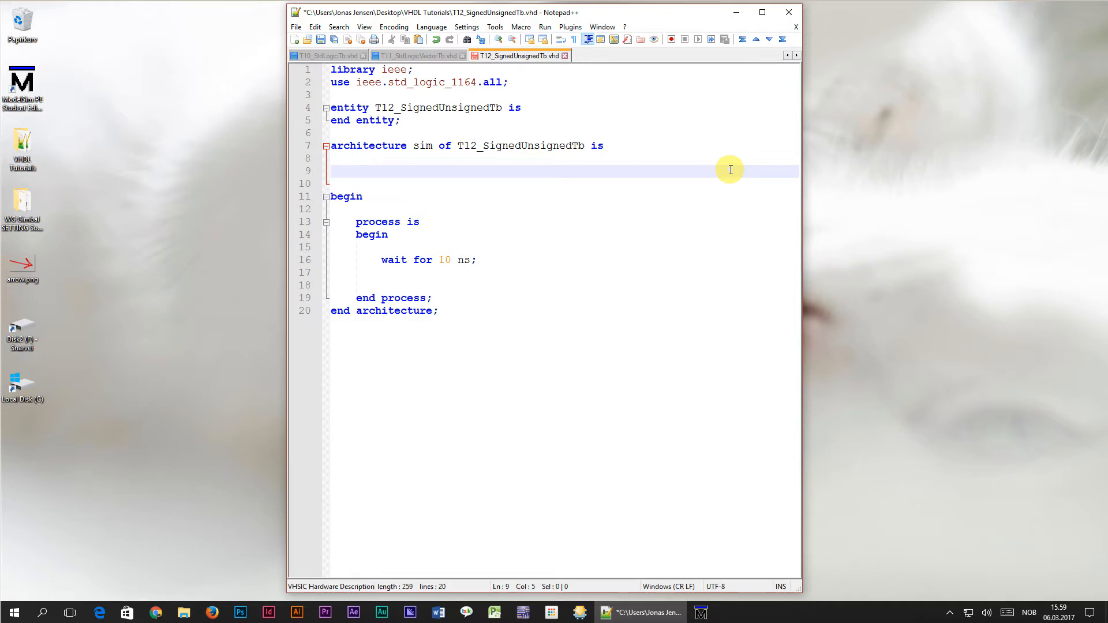
# - Declare signal UnsCnt : unsigned(7 downto 0) := (others => '0'); and start a new line
pyautogui.write('signal')
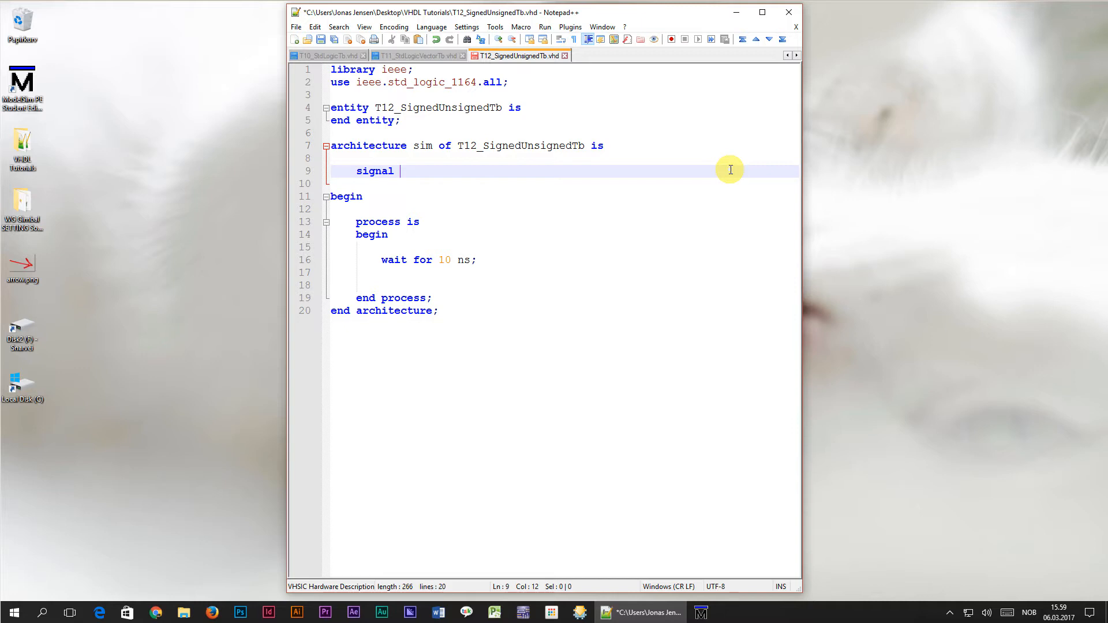
pyautogui.write('UnsC')
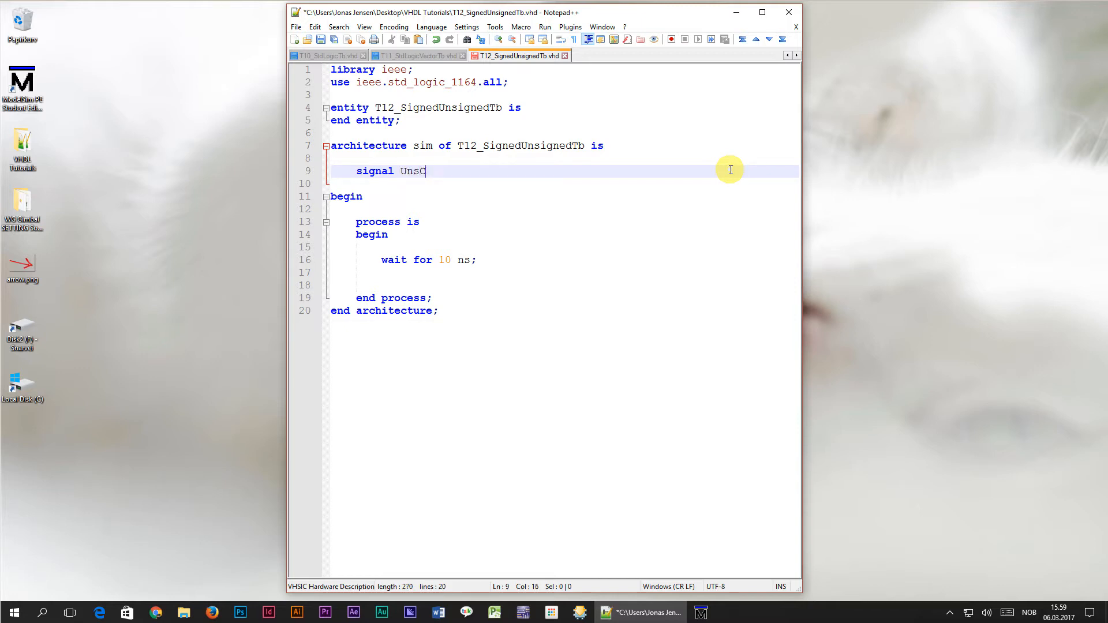
pyautogui.write('nt')
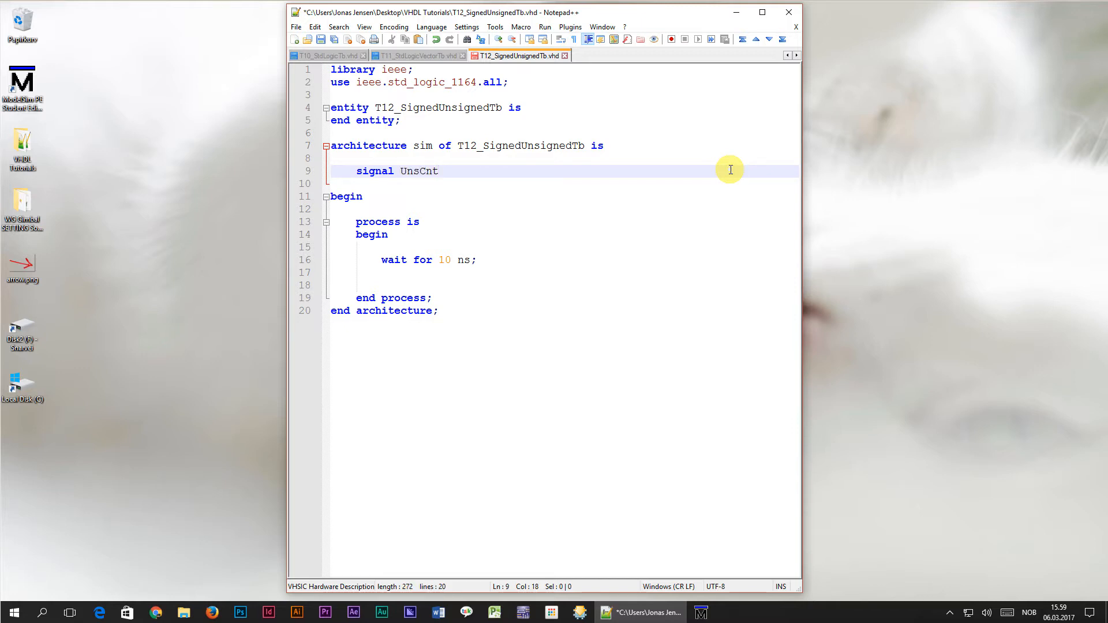
pyautogui.write(':')
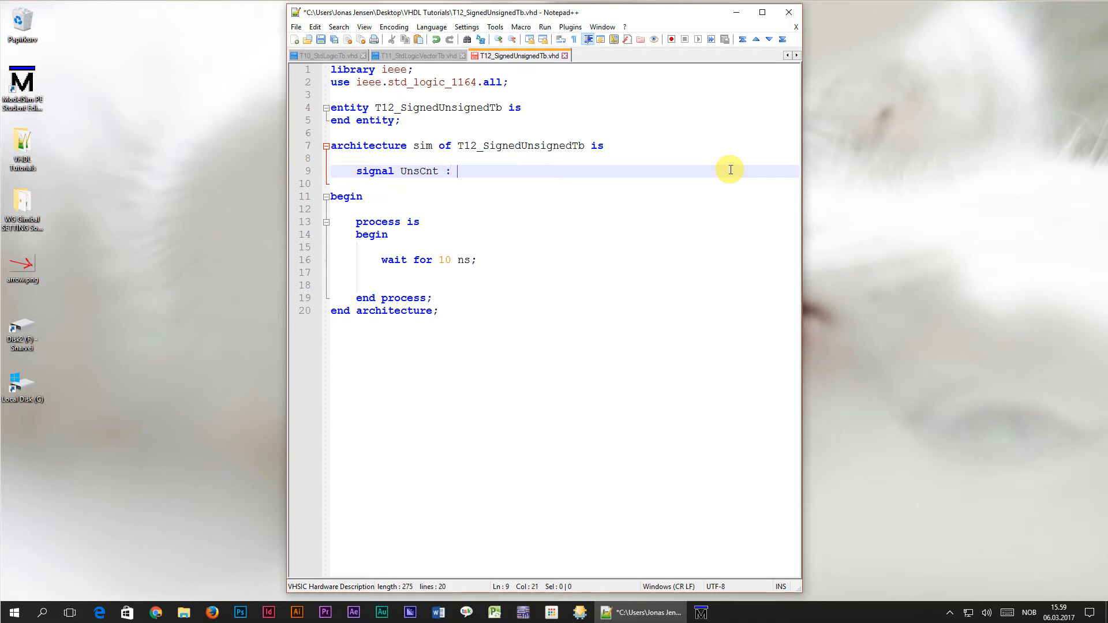
pyautogui.write('unsig')
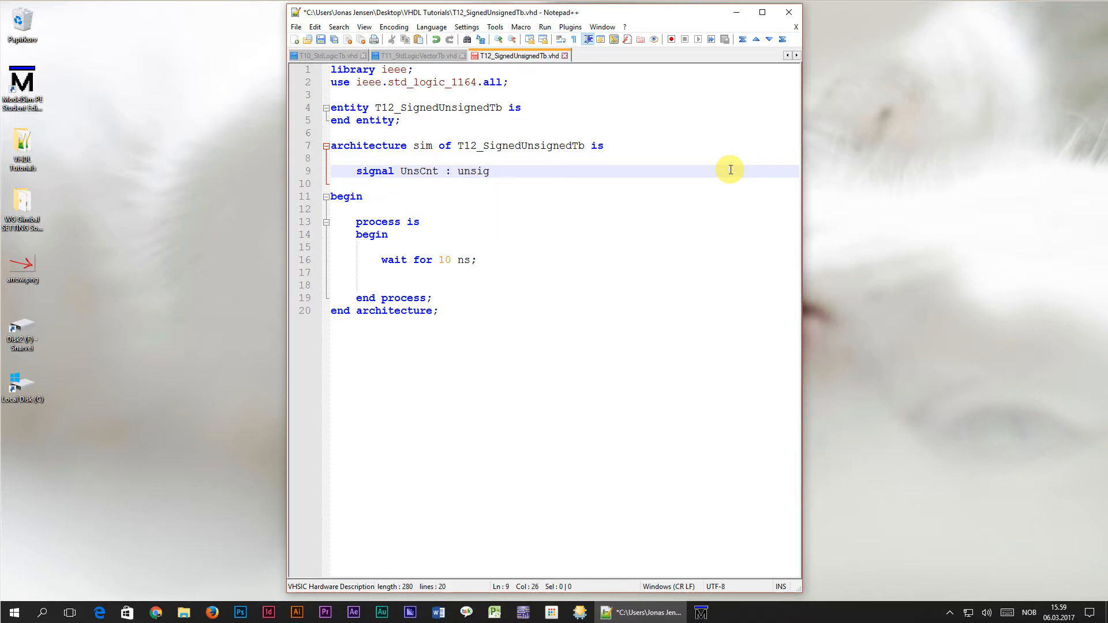
pyautogui.write('ned')
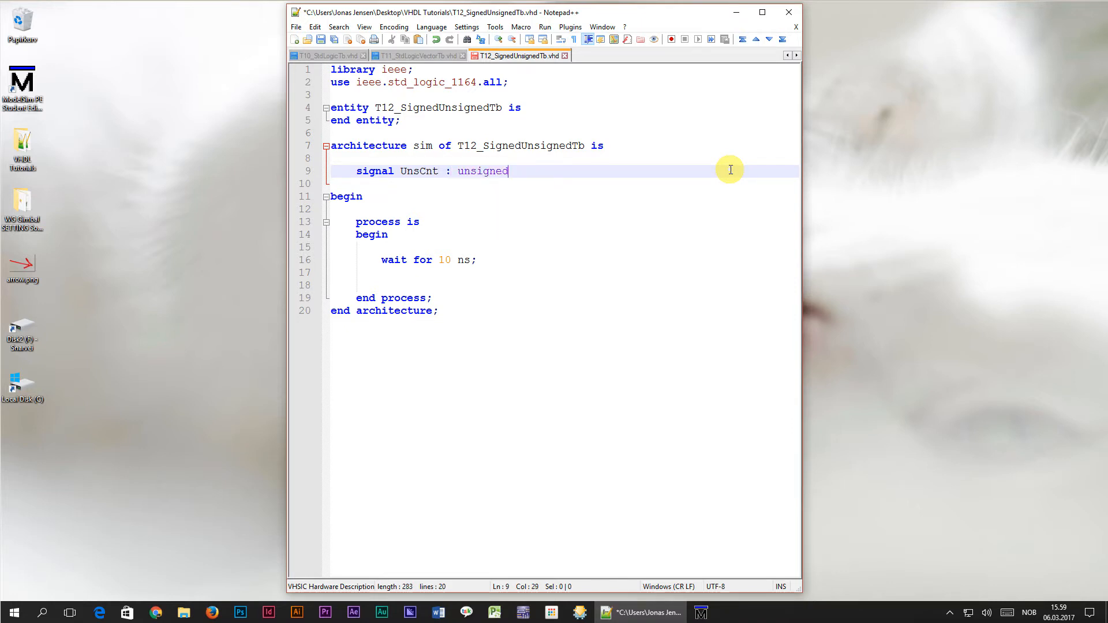
pyautogui.write('(')
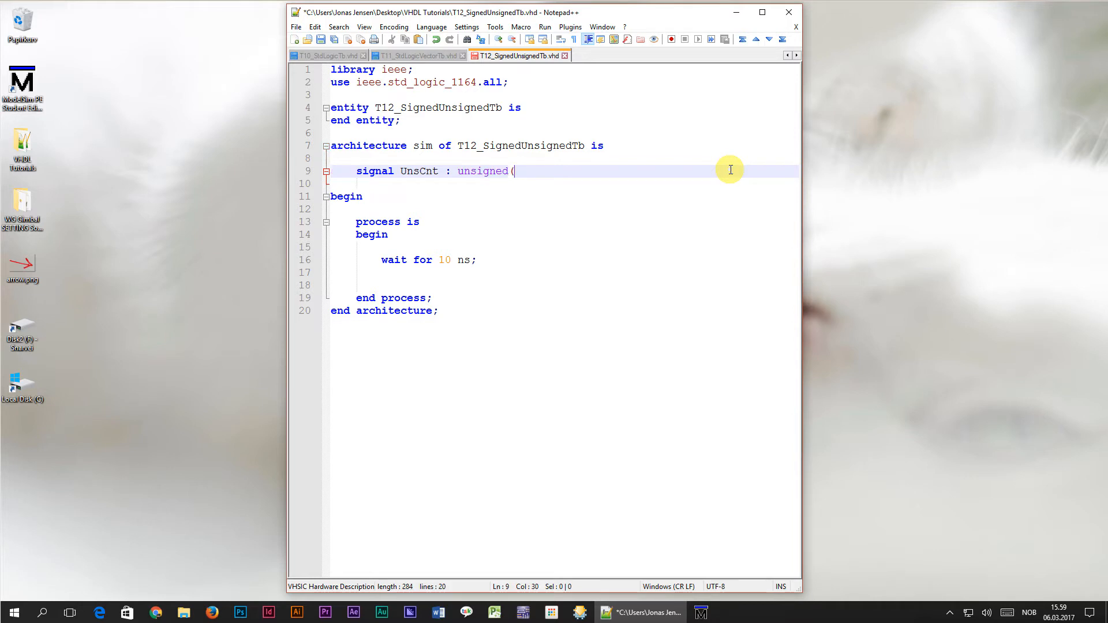
pyautogui.write('7')
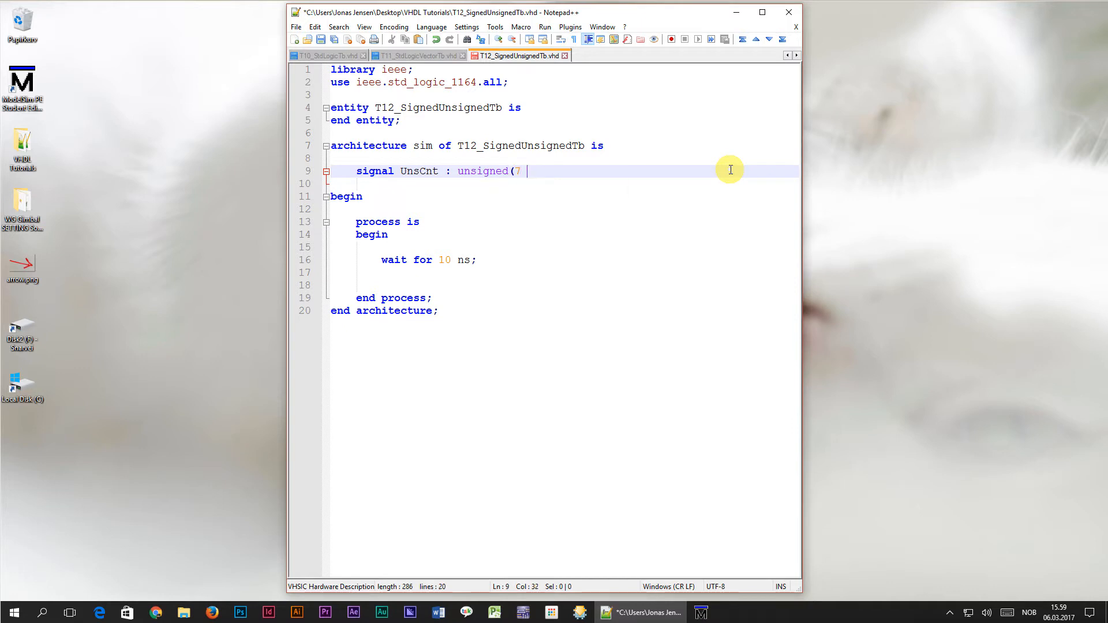
pyautogui.write('downto 0)')
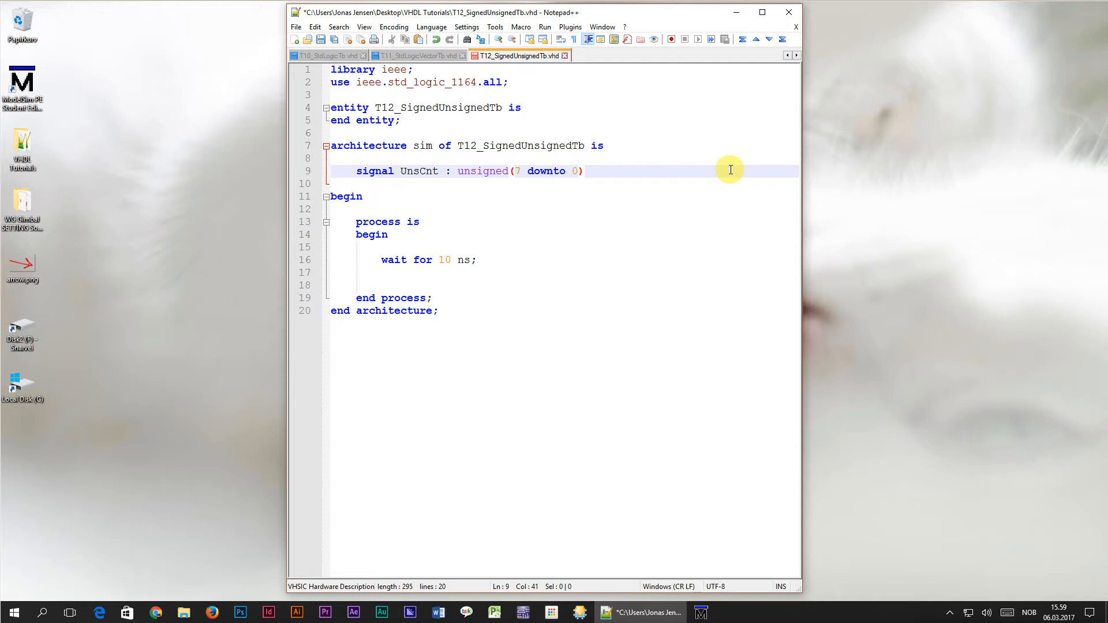
pyautogui.write(':=')
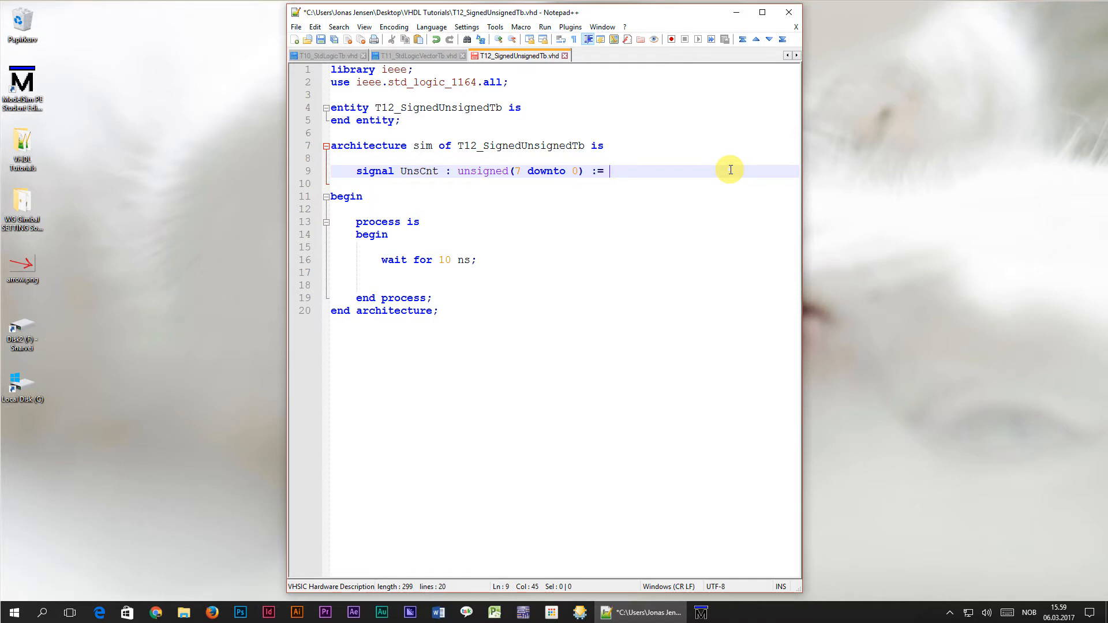
pyautogui.write("(others => '0")
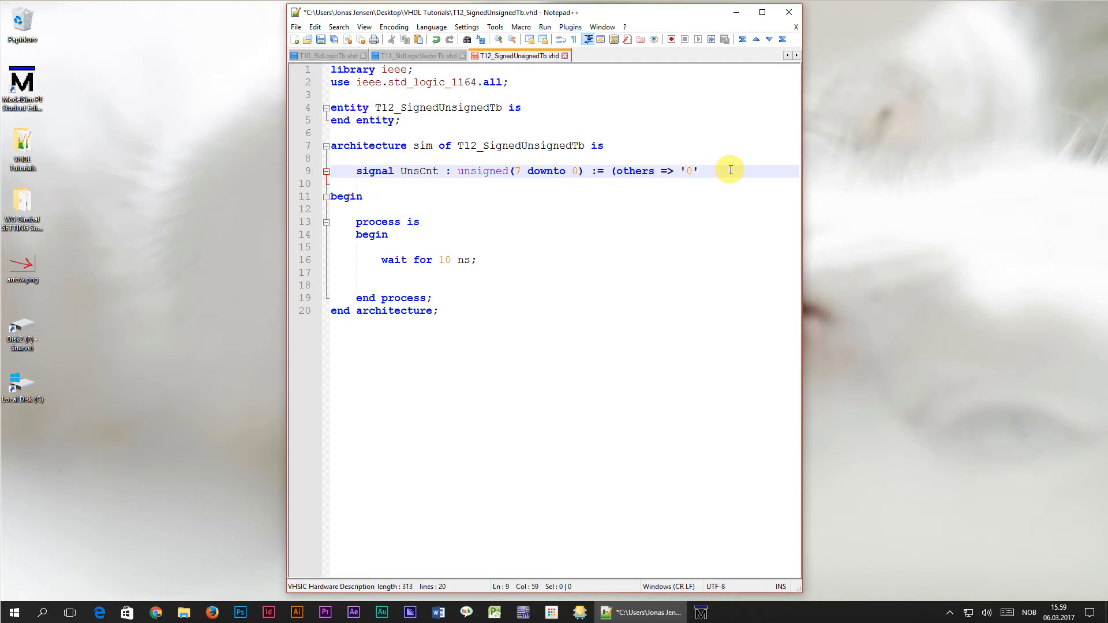
pyautogui.write(');')
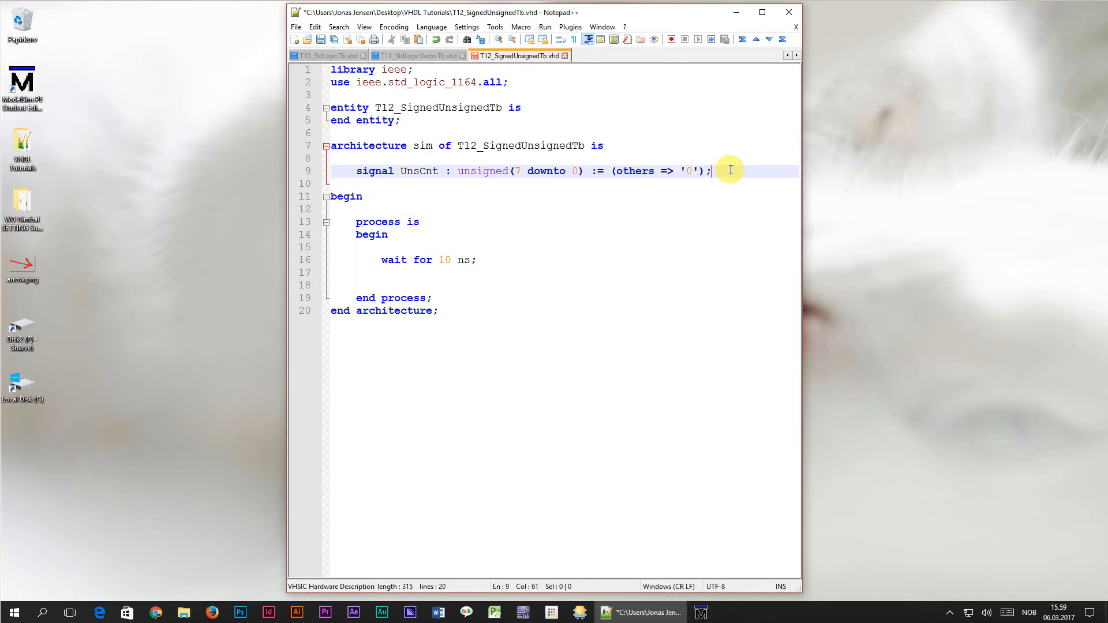
pyautogui.press('Enter')
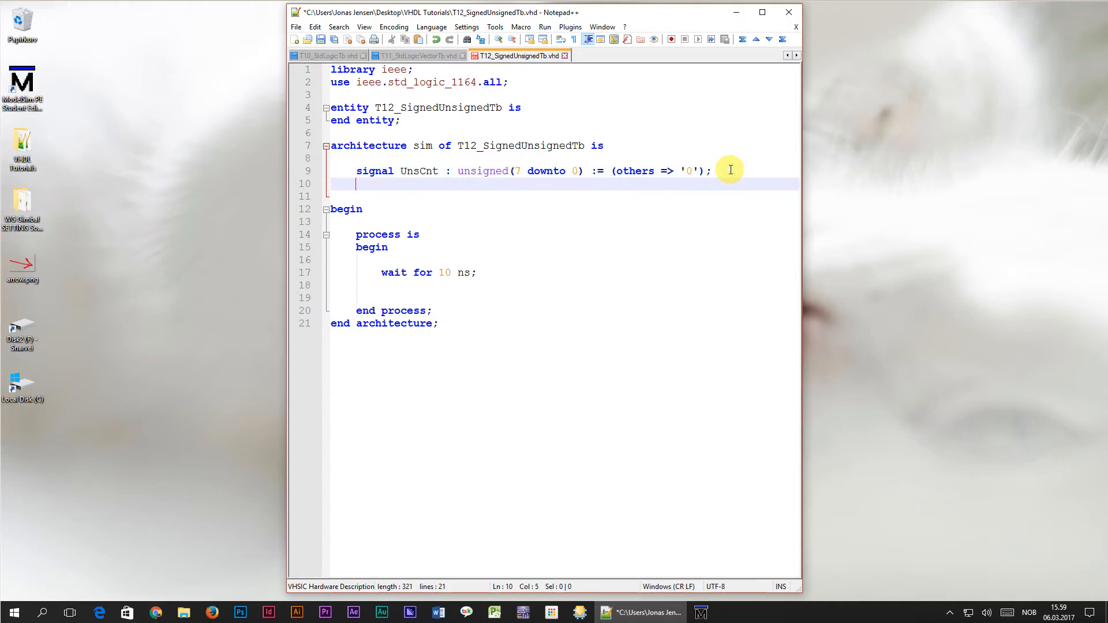
# - Declare signal SigCnt : signed(7 downto 0) := (others => '0');
pyautogui.write('signal')
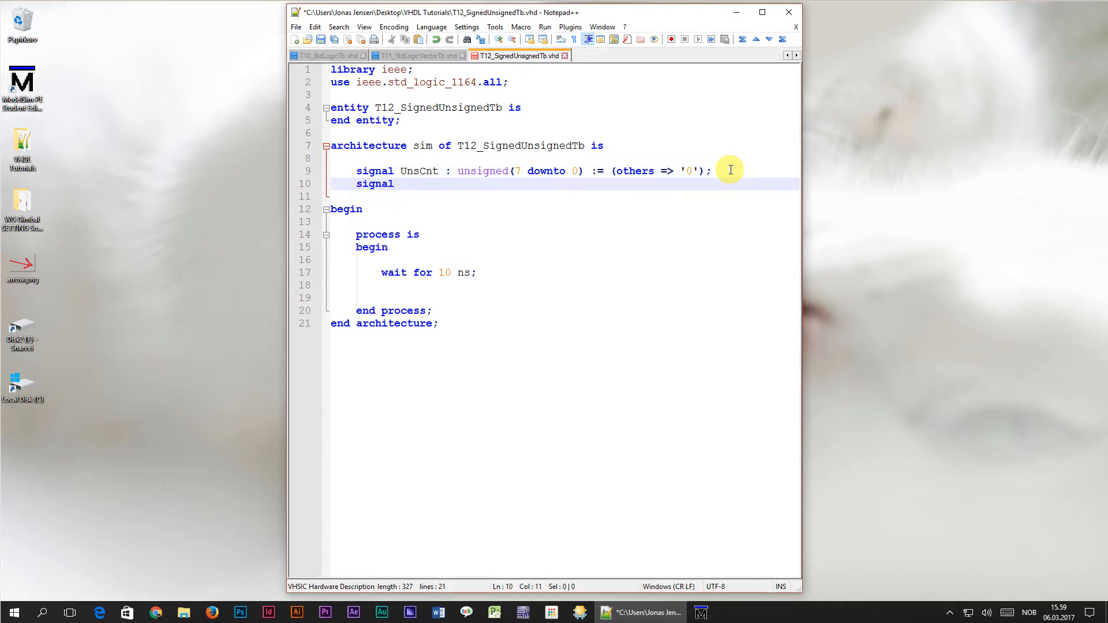
pyautogui.write('SigCnt')
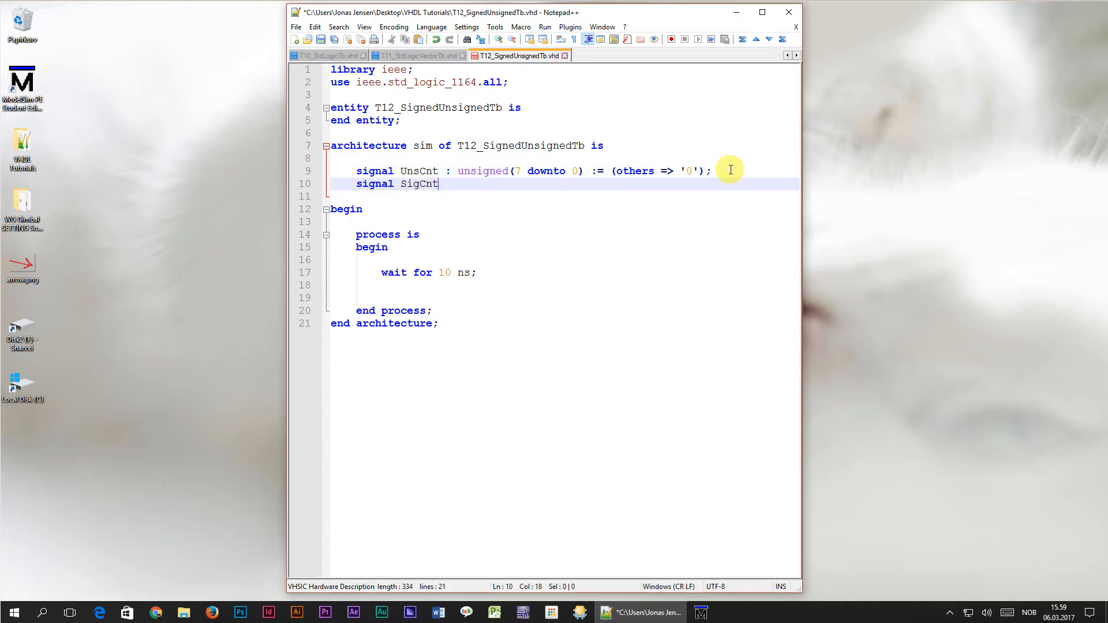
pyautogui.write(': signed')
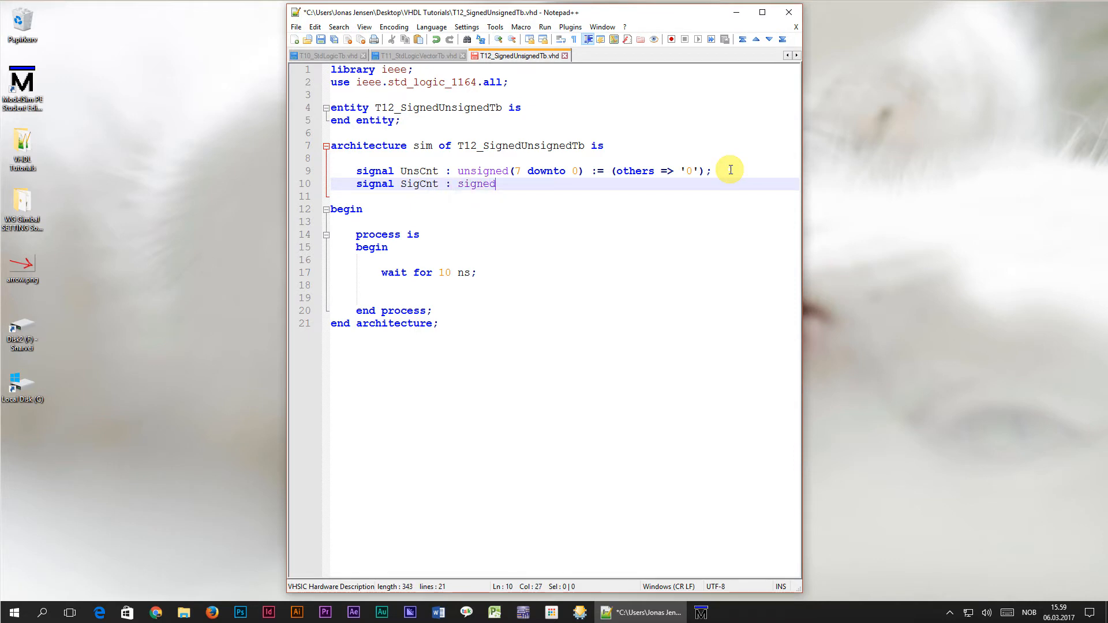
pyautogui.write('(7')
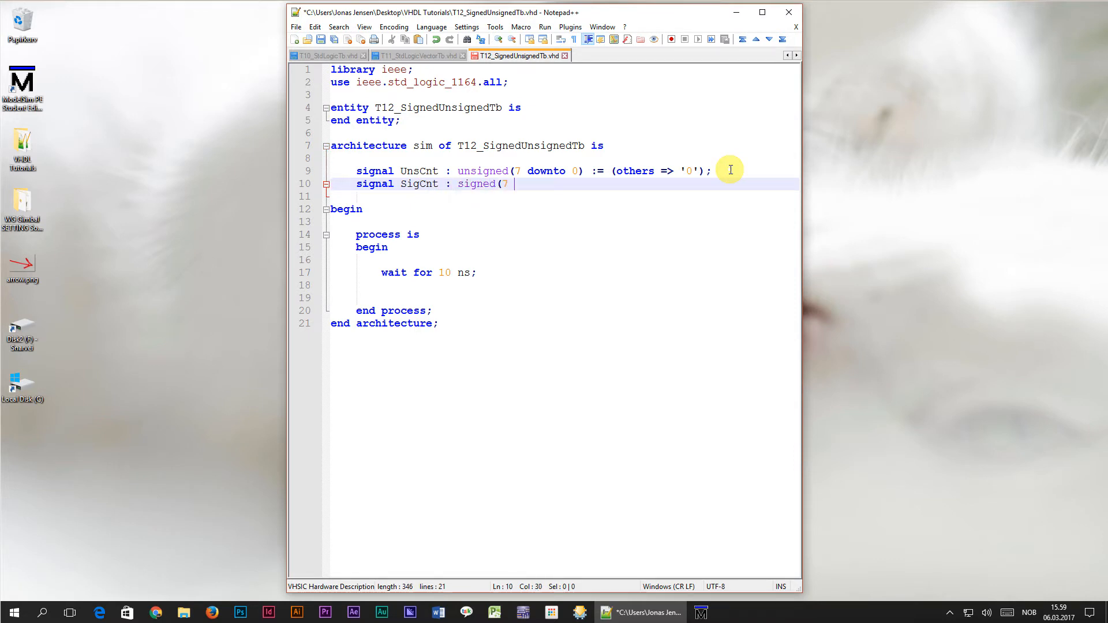
pyautogui.write('downto')
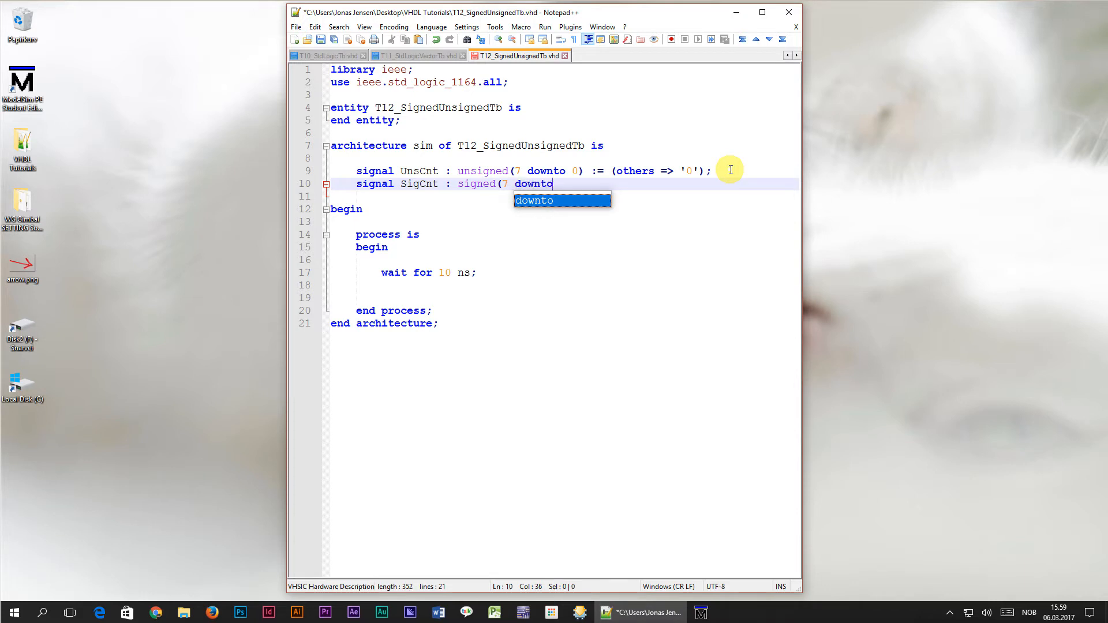
pyautogui.write('0)')
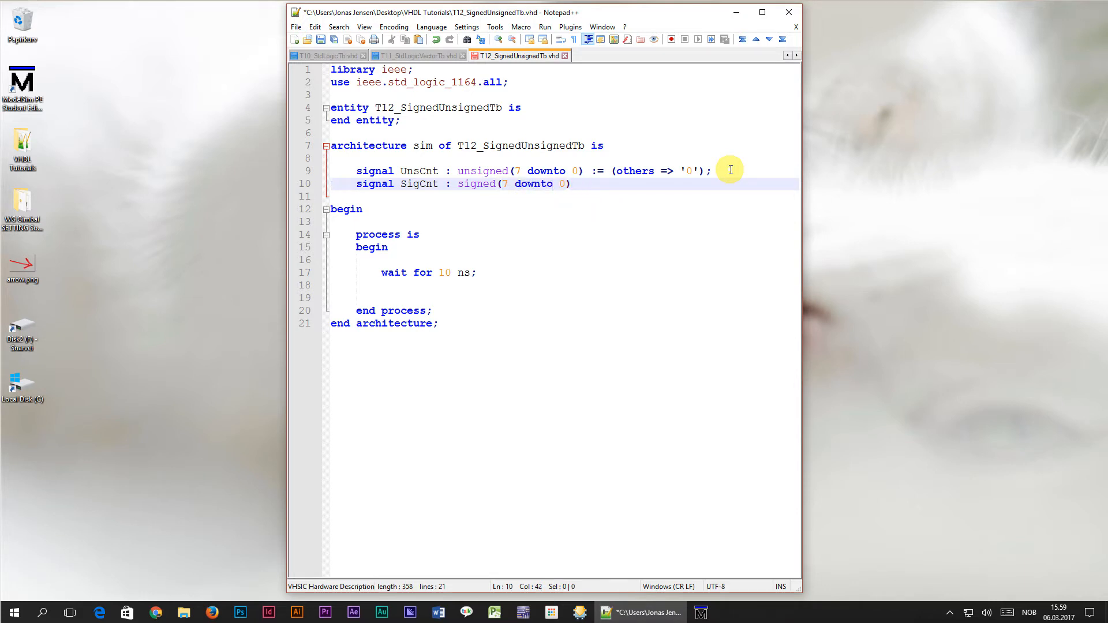
pyautogui.write(':')
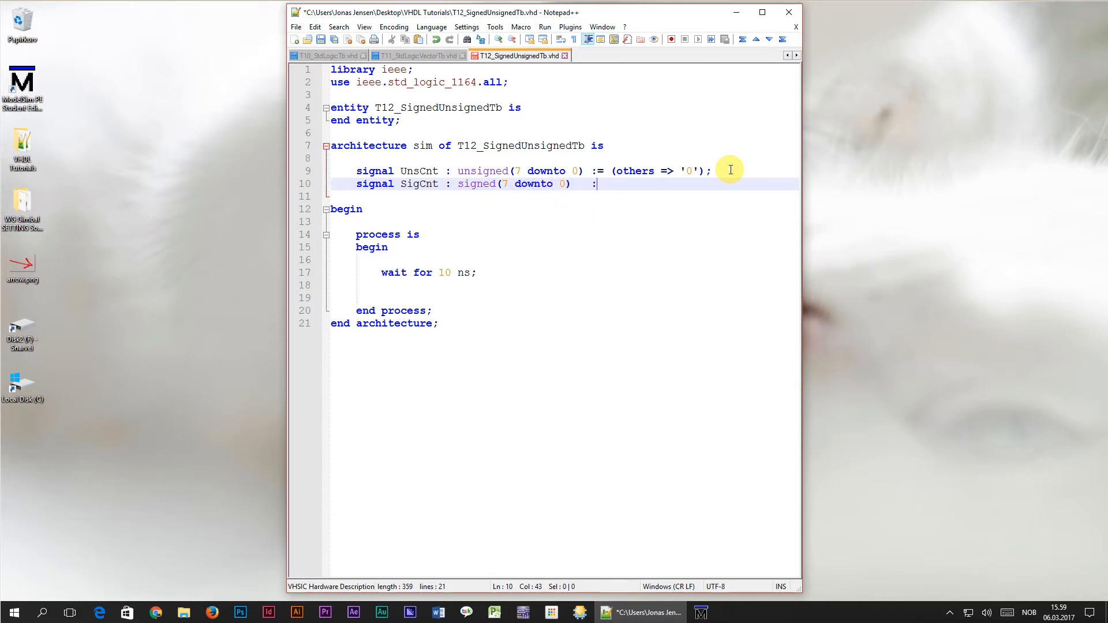
pyautogui.write(':= (others =>')
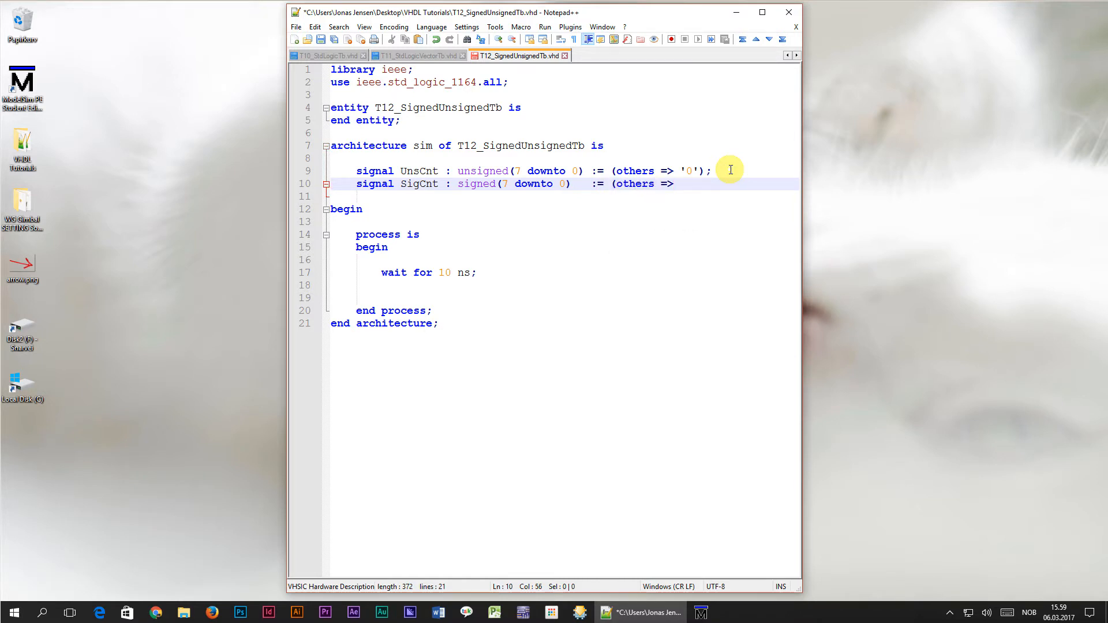
pyautogui.write("'0');")
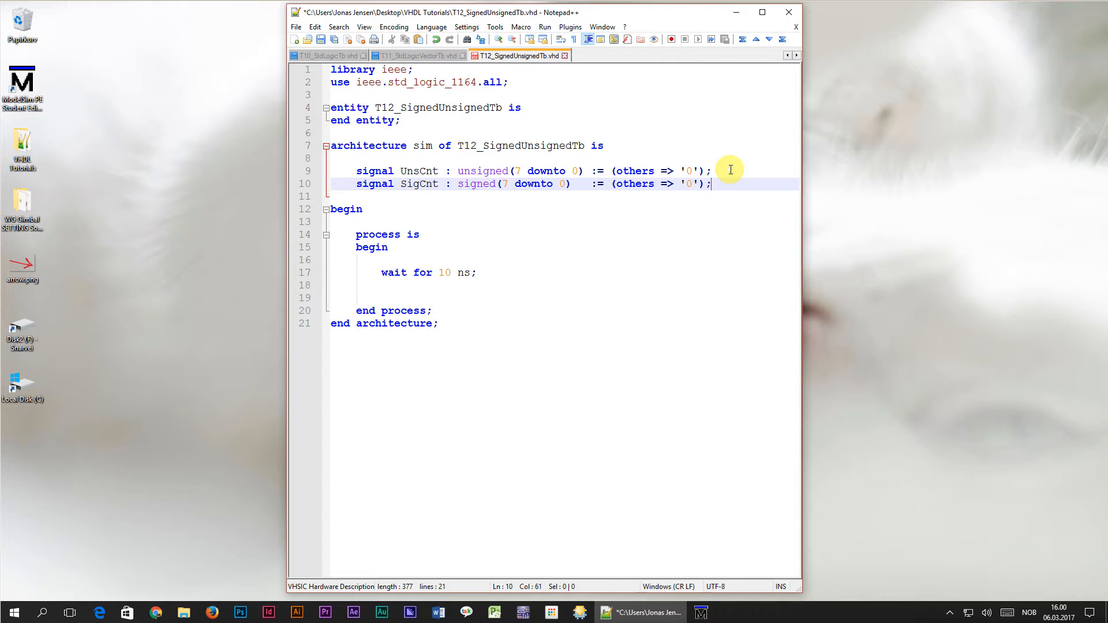
pyautogui.moveTo(588, 266)
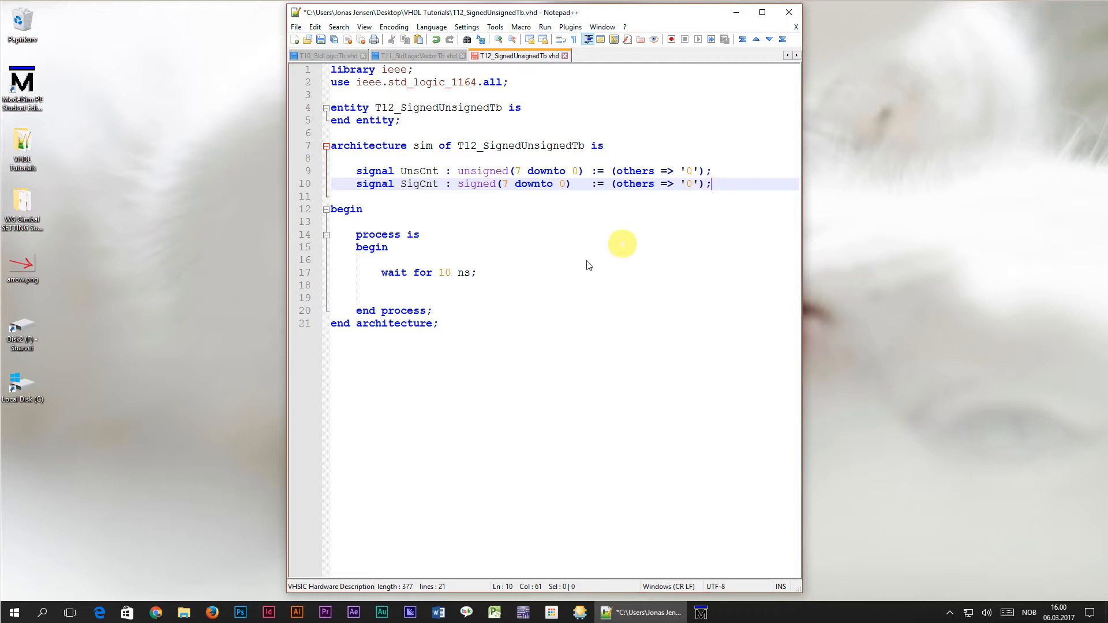
# - After the wait, add a '-- Wrapping counter' comment with UnsCnt <= UnsCnt + 1; and SigCnt <= SigCnt + 1;
pyautogui.click(477, 273)
pyautogui.write('-- Wrapping')
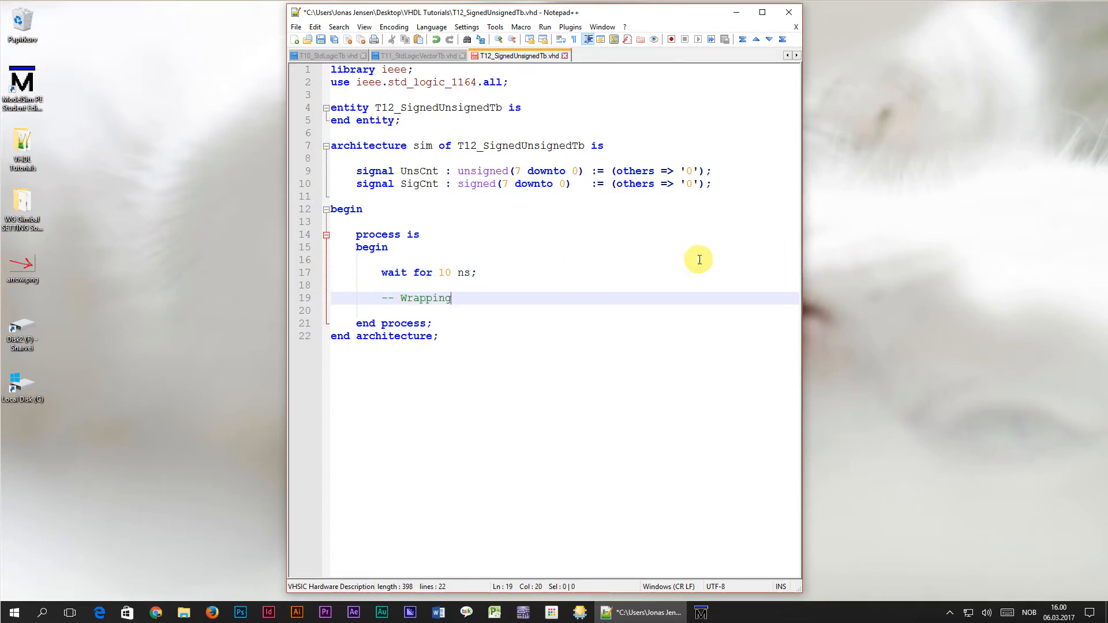
pyautogui.write('counter')
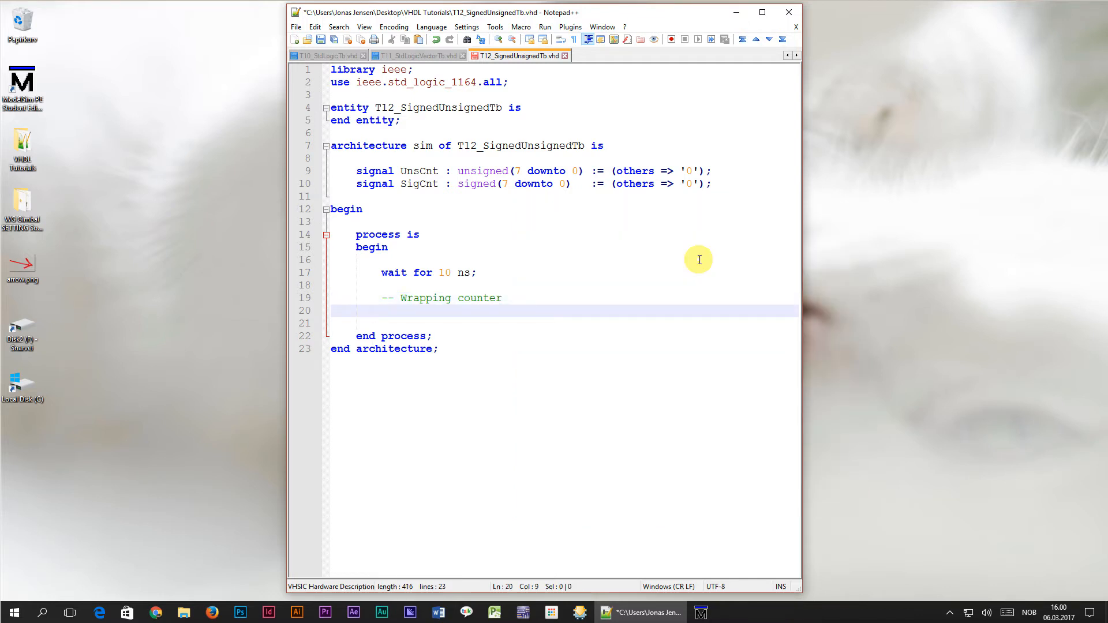
pyautogui.write('UnsCnt <=')
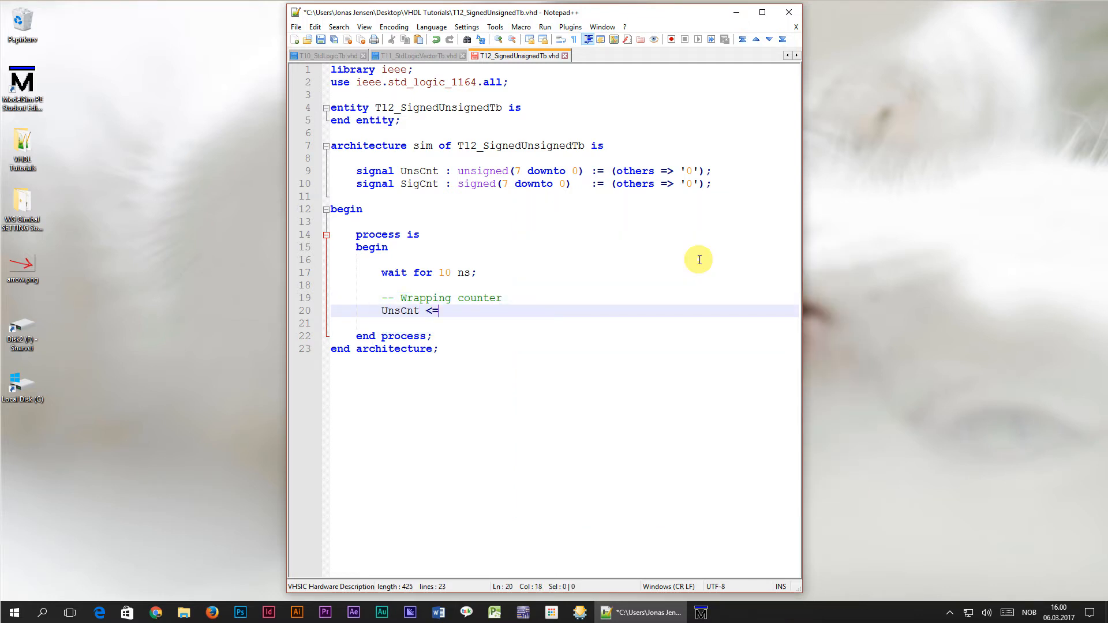
pyautogui.write('UnsCnt + 1;')
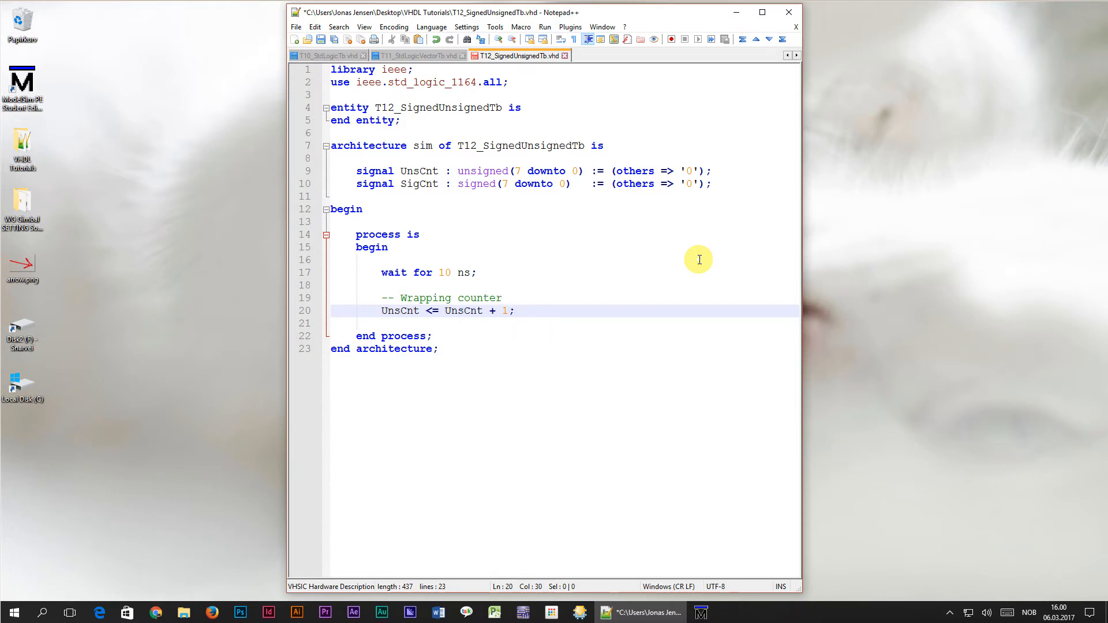
pyautogui.write('SigCnt <= S')
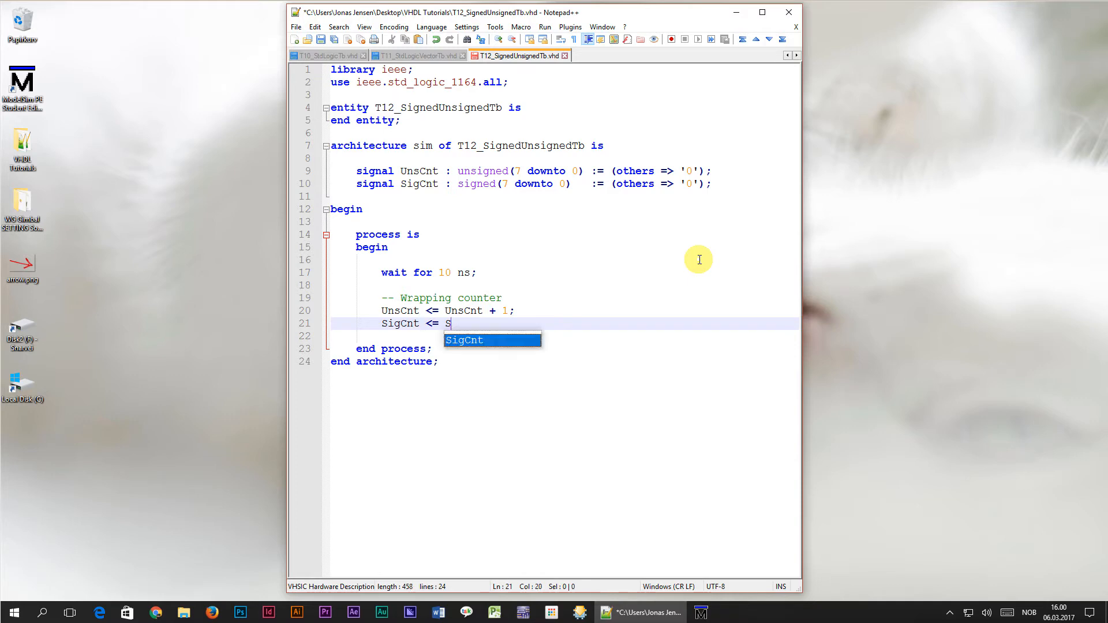
pyautogui.write('igCnt + 1;')
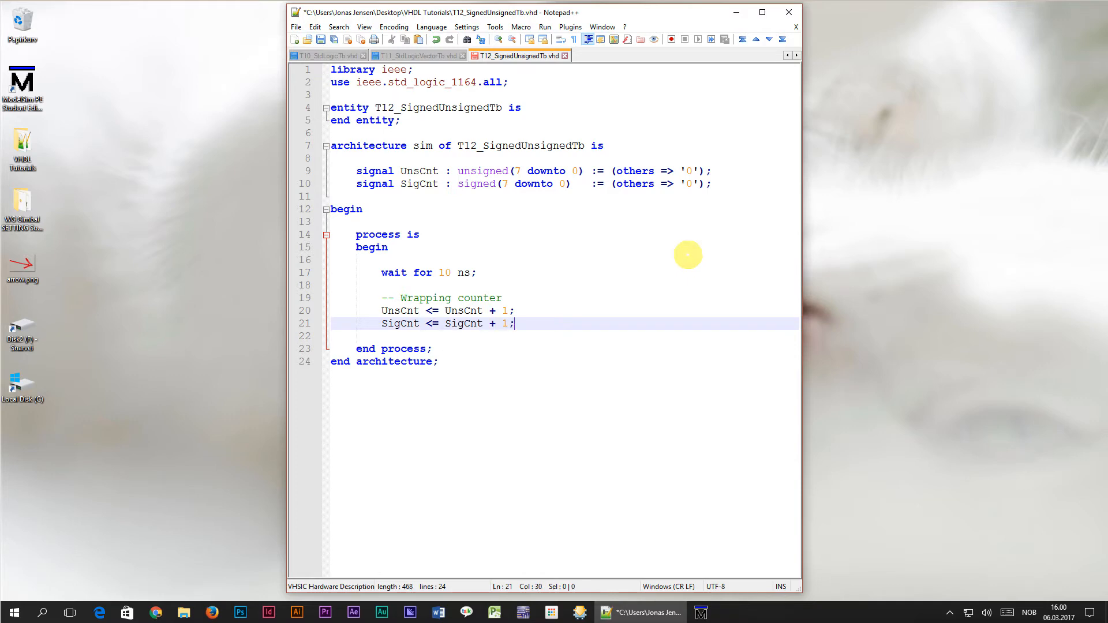
pyautogui.click(702, 612)
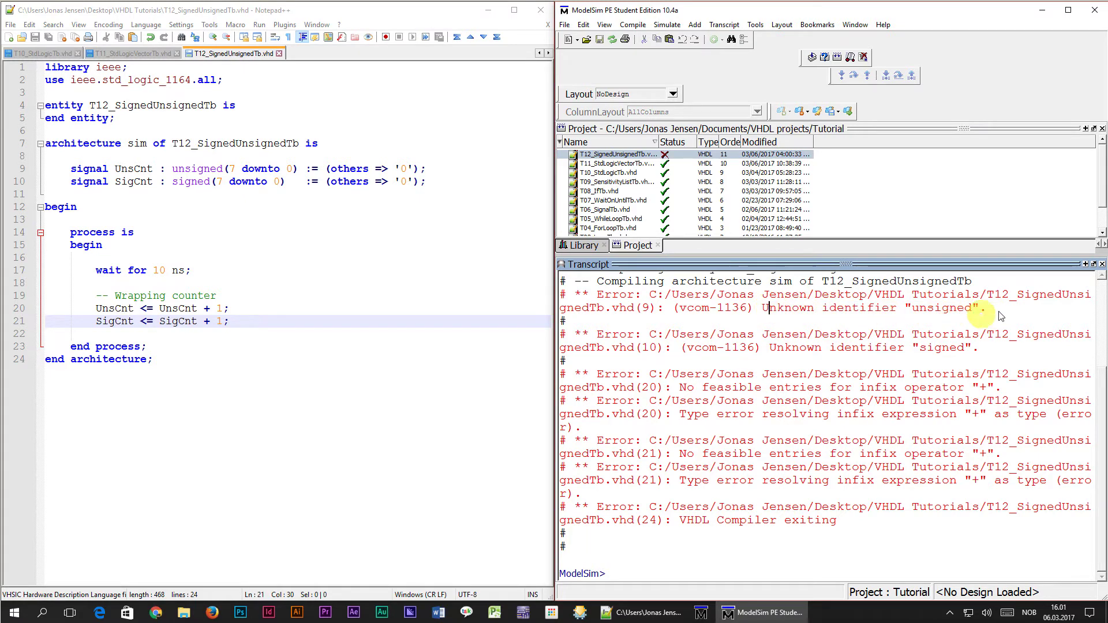
pyautogui.moveTo(1016, 307)
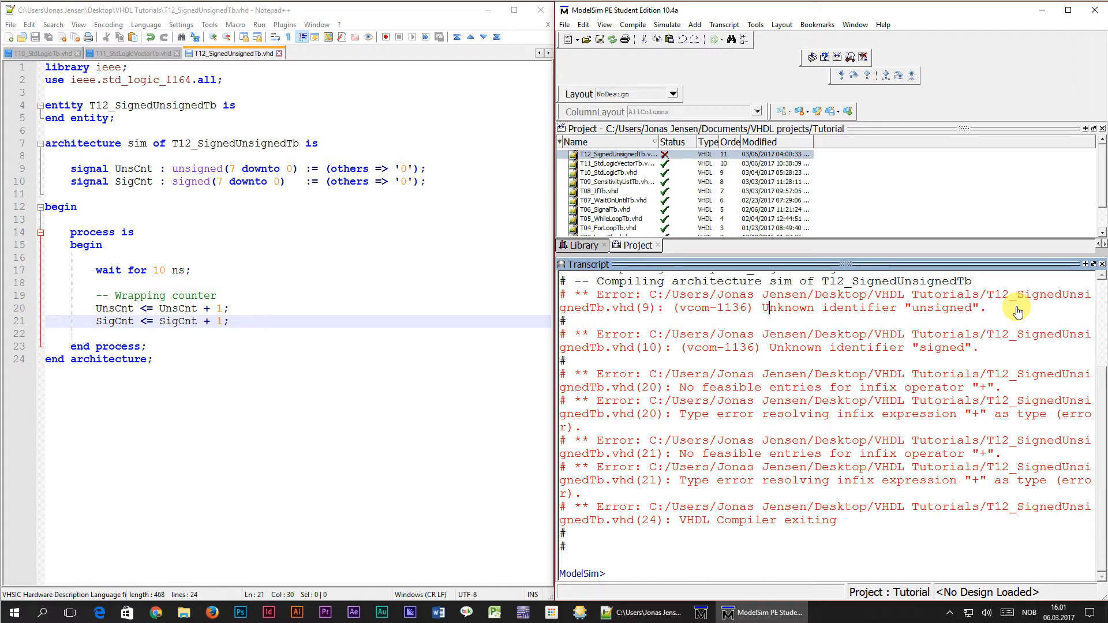
# - Add use ieee.numeric_std.all; on a new line below the std_logic_1164 use clause
pyautogui.click(237, 81)
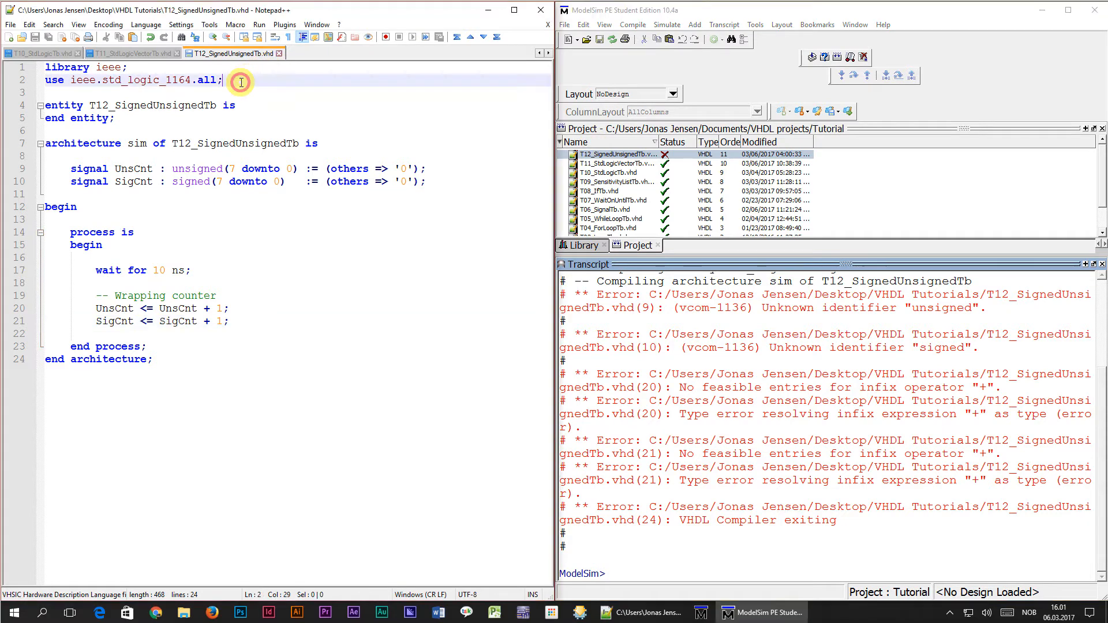
pyautogui.write('u')
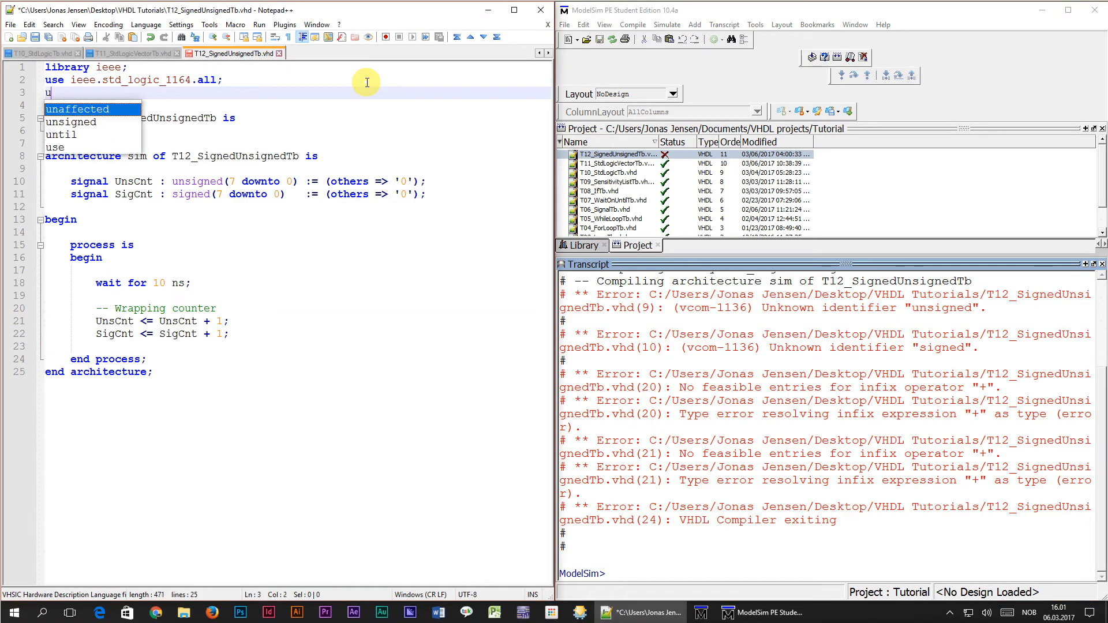
pyautogui.write('se ieee')
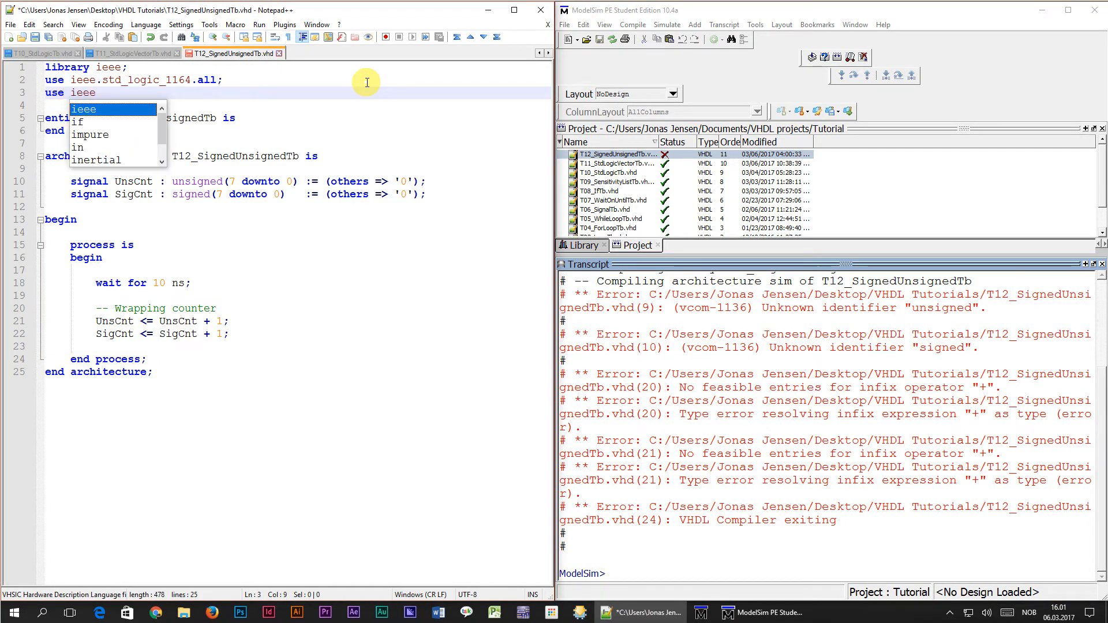
pyautogui.write('.numeric_st')
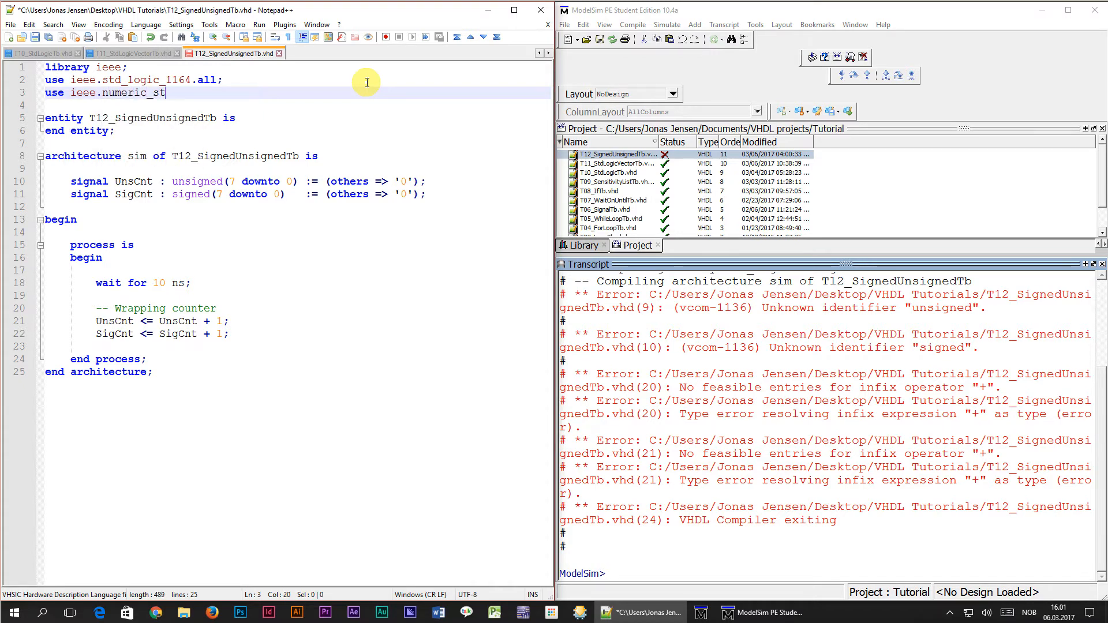
pyautogui.write('.all;')
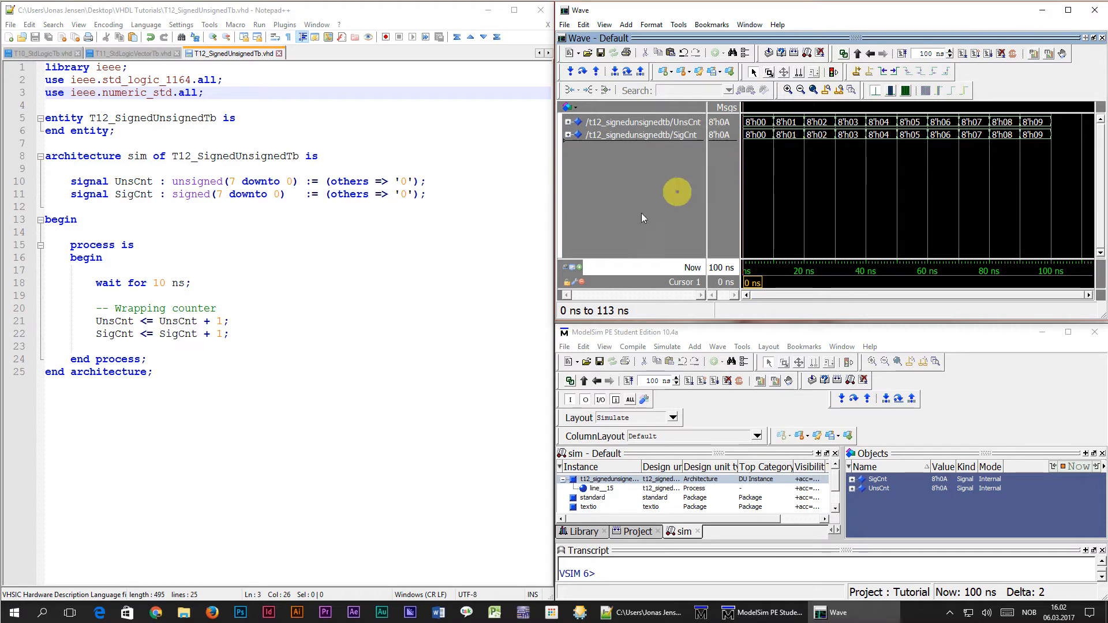
pyautogui.moveTo(566, 270)
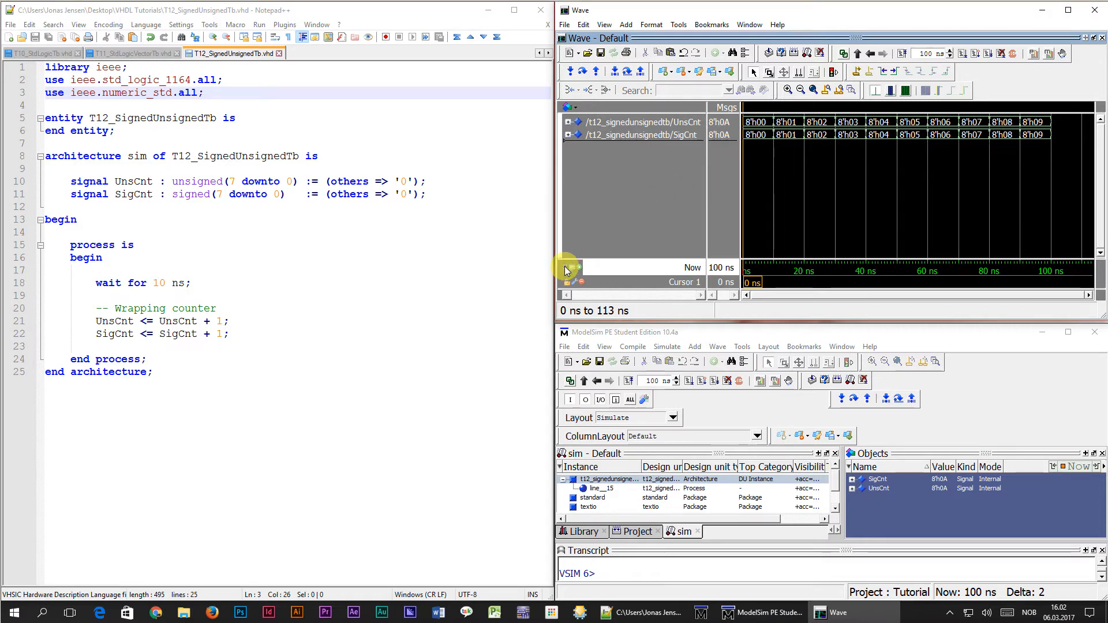
pyautogui.moveTo(566, 270)
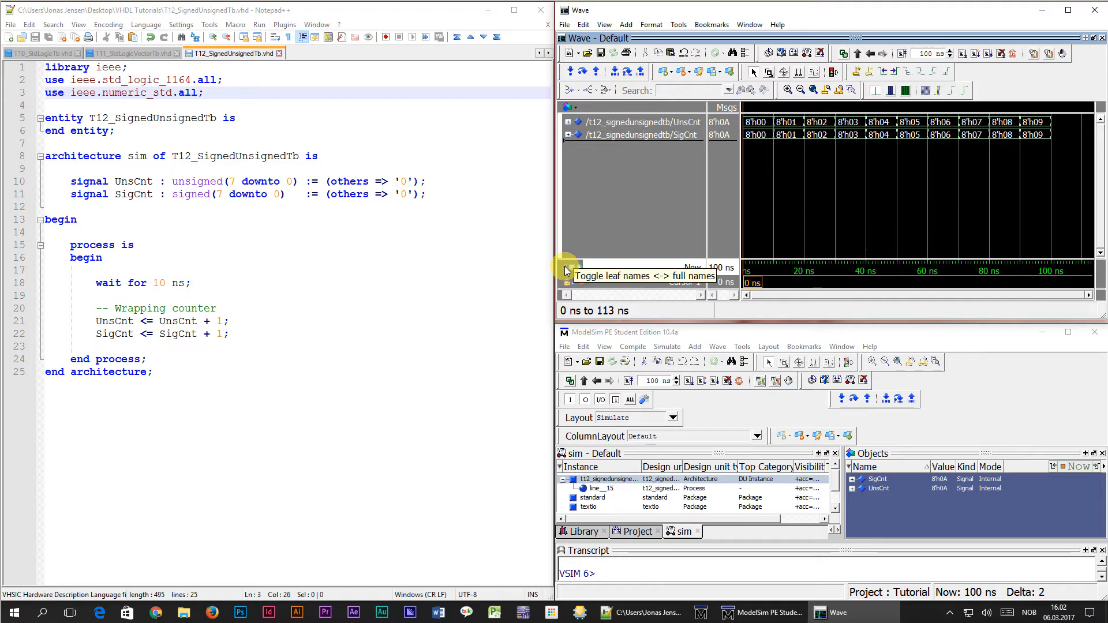
# - Show UnsCnt and SigCnt in the Wave window by leaf names instead of full hierarchical paths
pyautogui.click(566, 268)
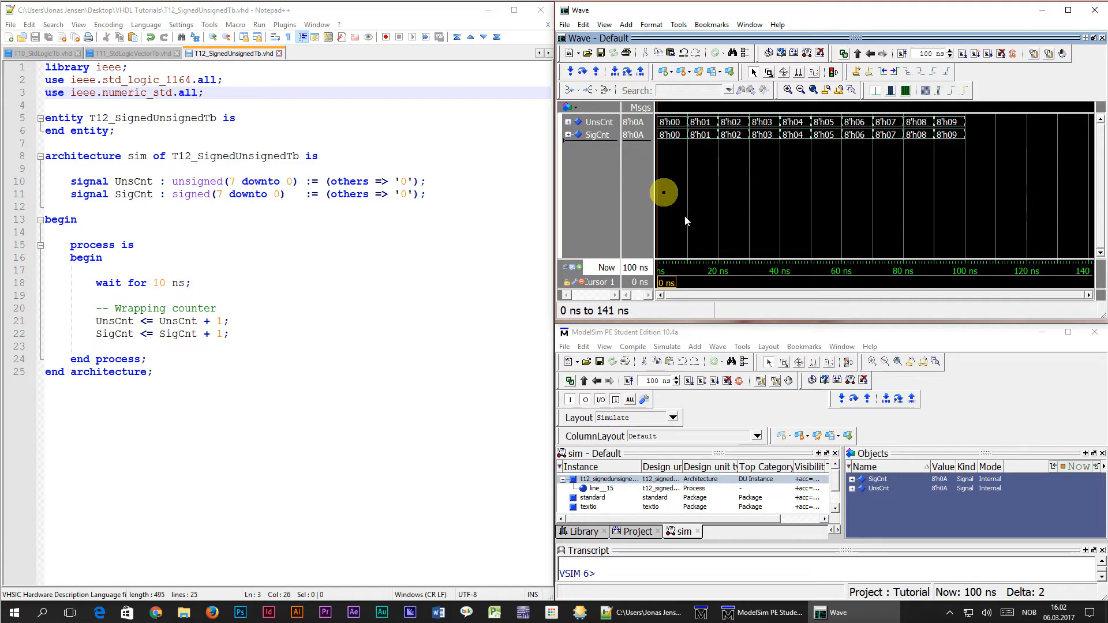
# - Hide the 8'h radix prefix on wave values with the radix -noshowbase command
pyautogui.write('radix noshow')
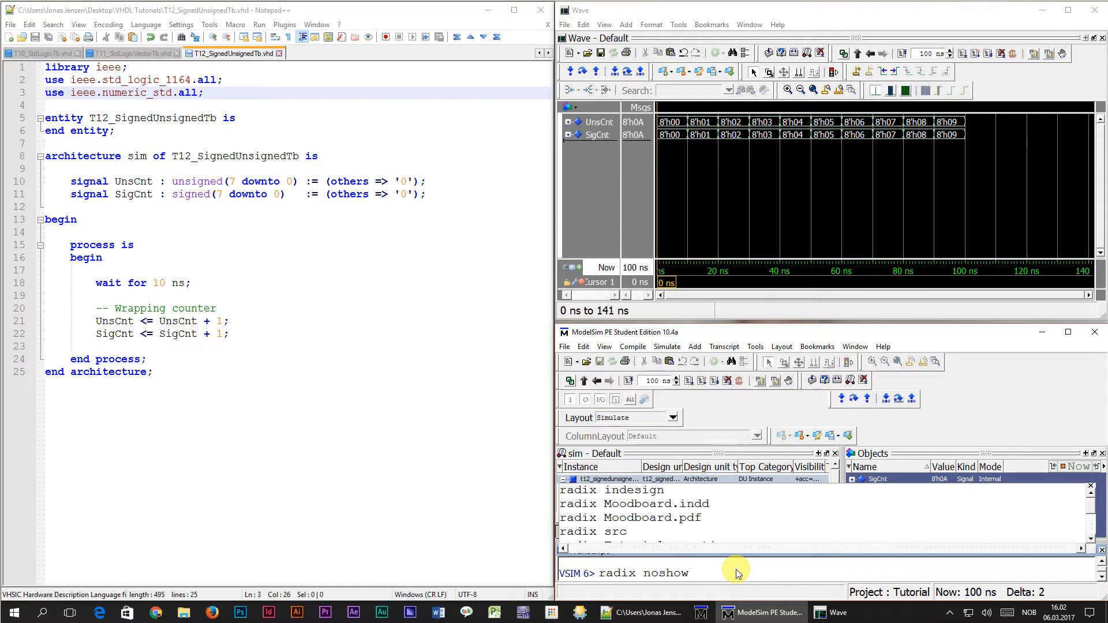
pyautogui.write('base')
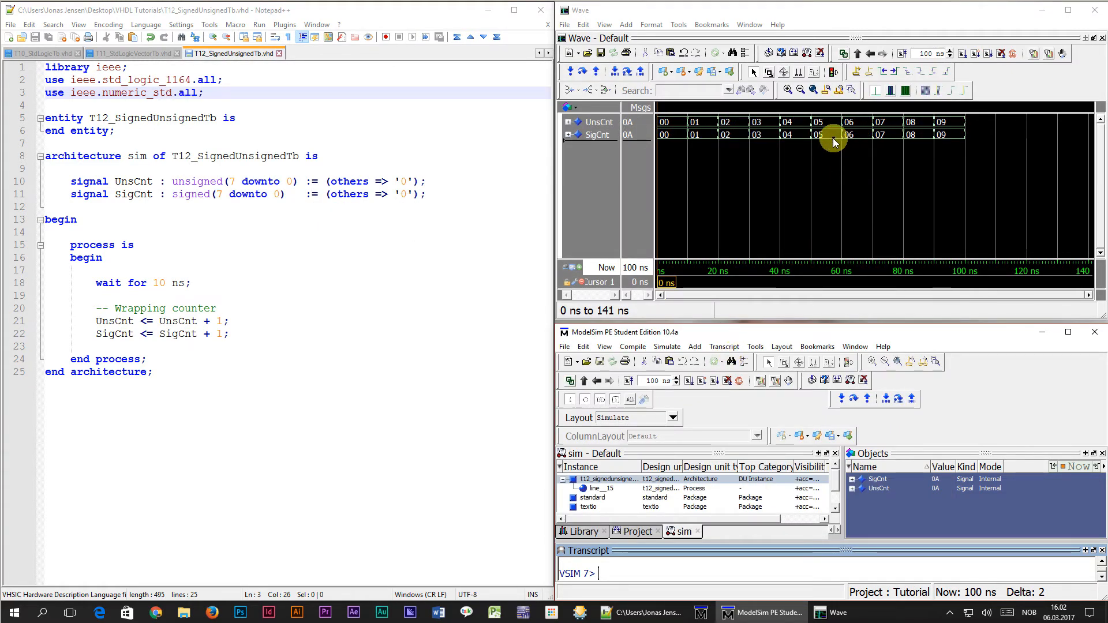
pyautogui.moveTo(847, 178)
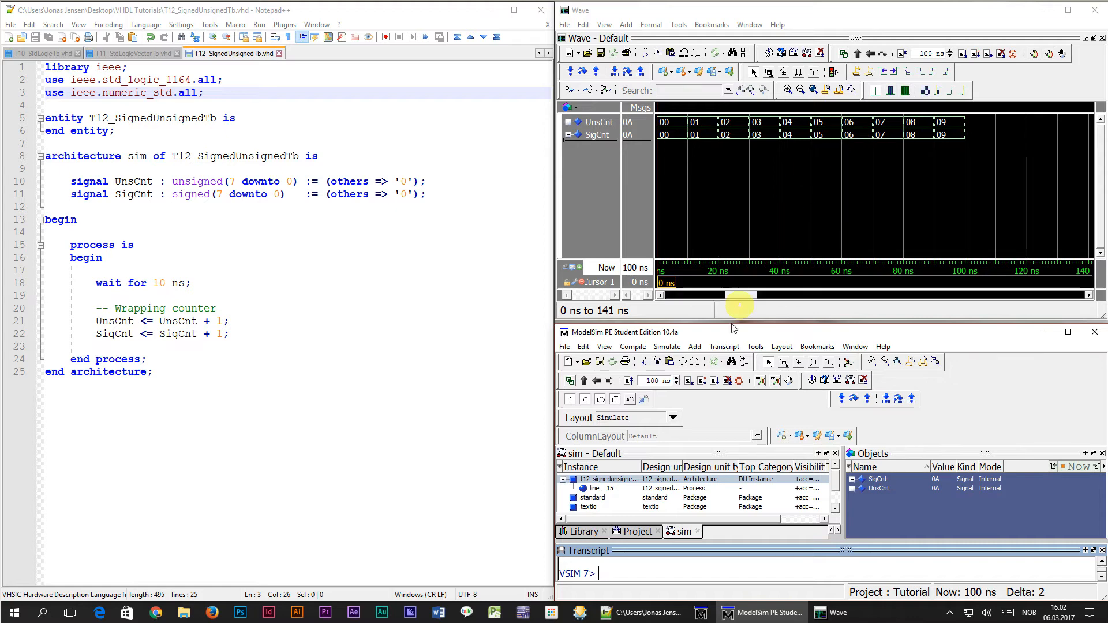
pyautogui.moveTo(690, 381)
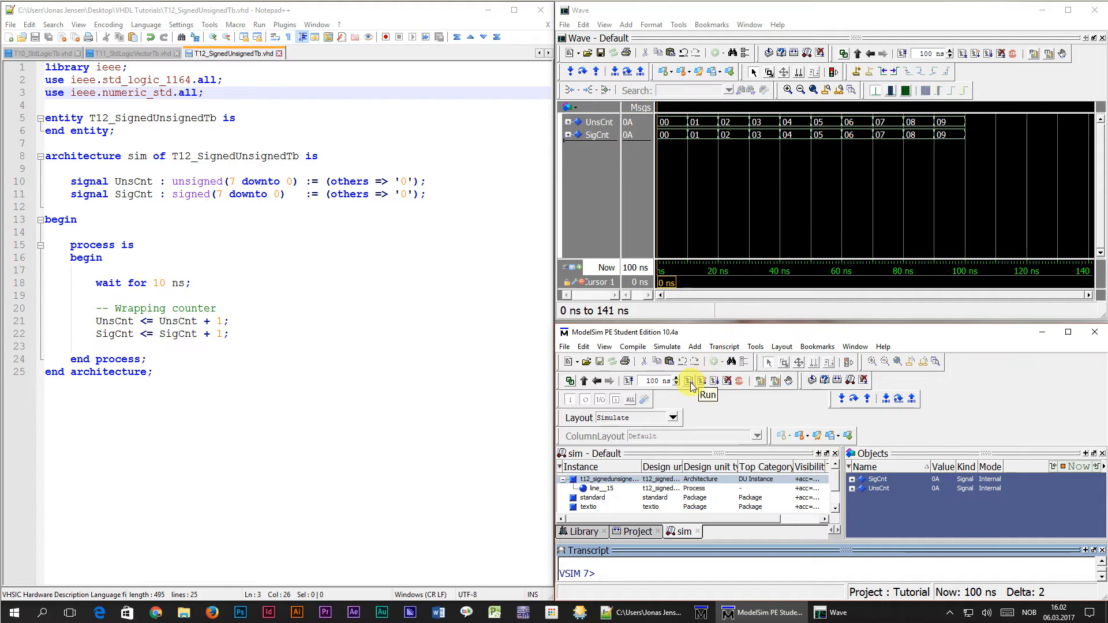
# - Run the simulation to 2,600 ns, expand SigCnt's bits and mark the FF-to-00 wrap with a cursor
pyautogui.click(690, 381)
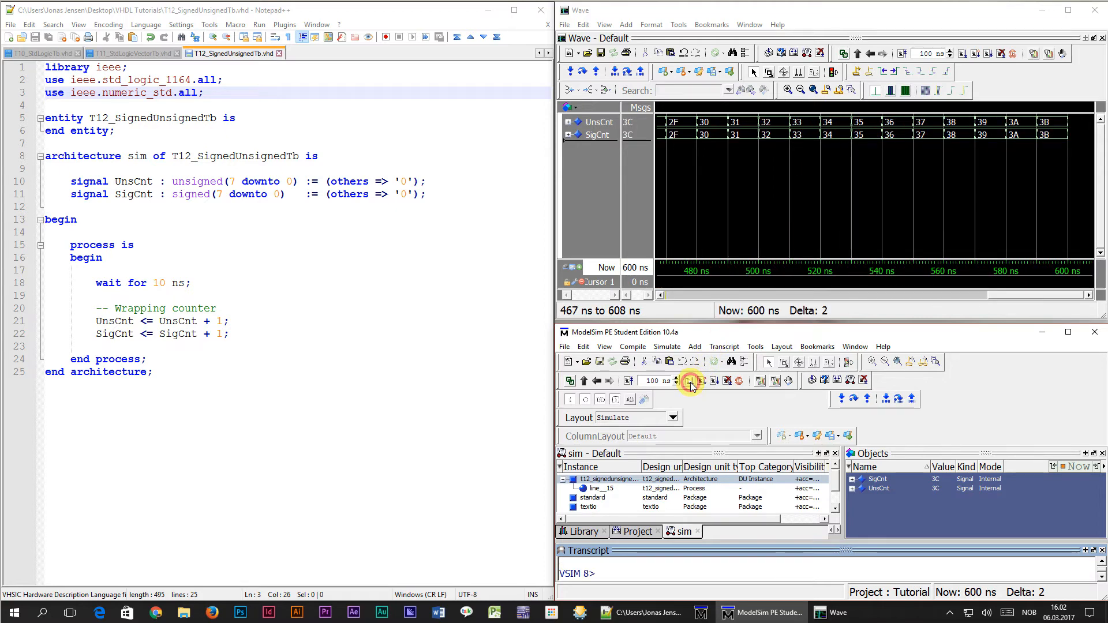
pyautogui.click(691, 381)
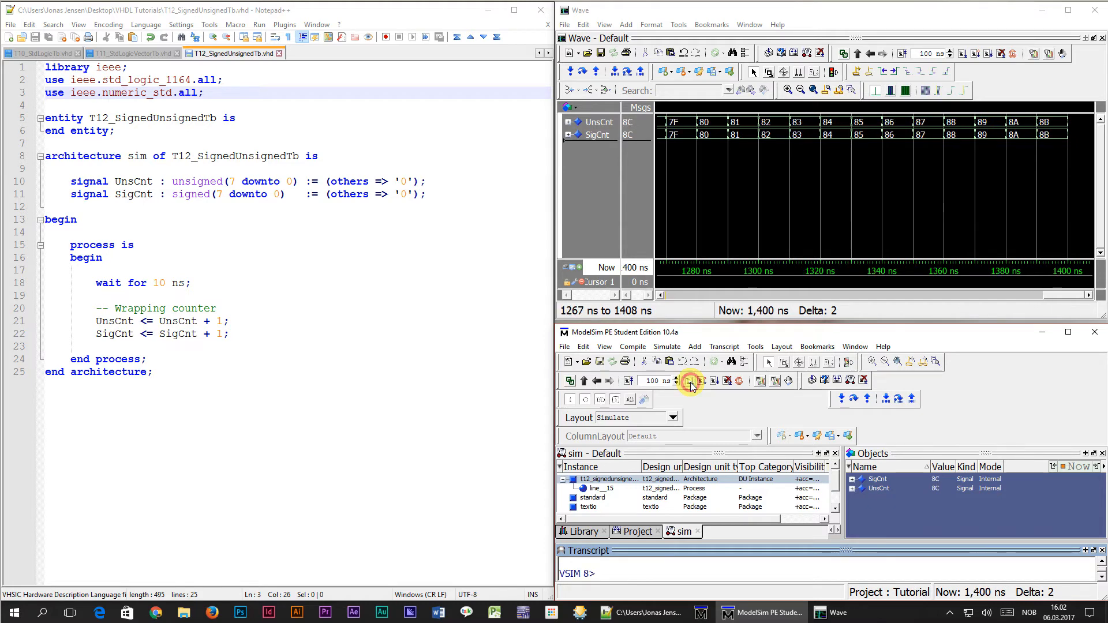
pyautogui.click(689, 381)
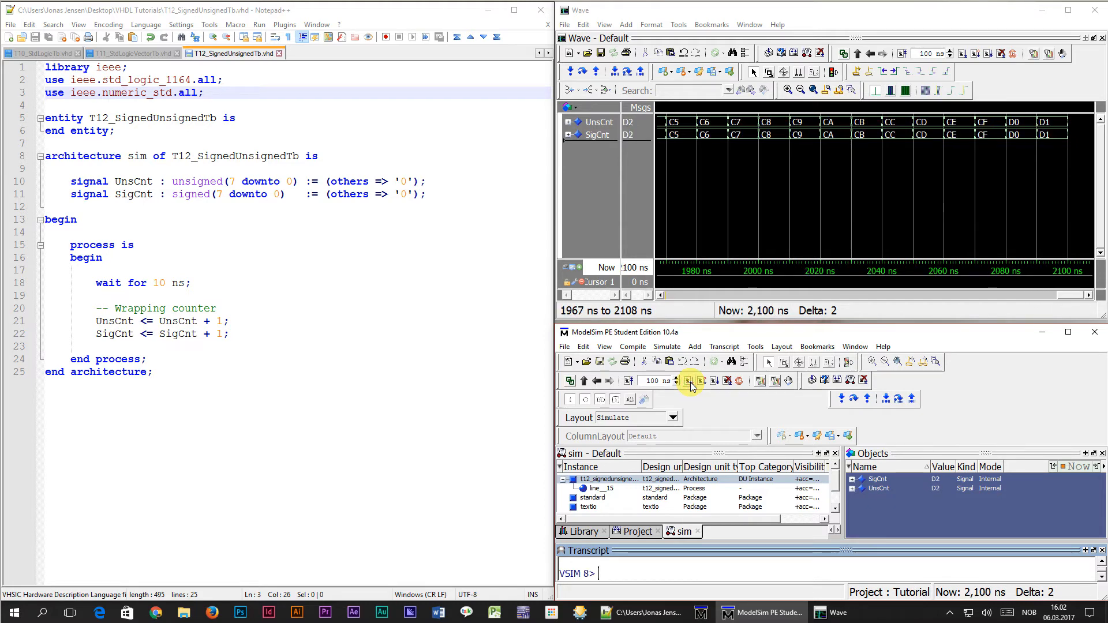
pyautogui.click(689, 381)
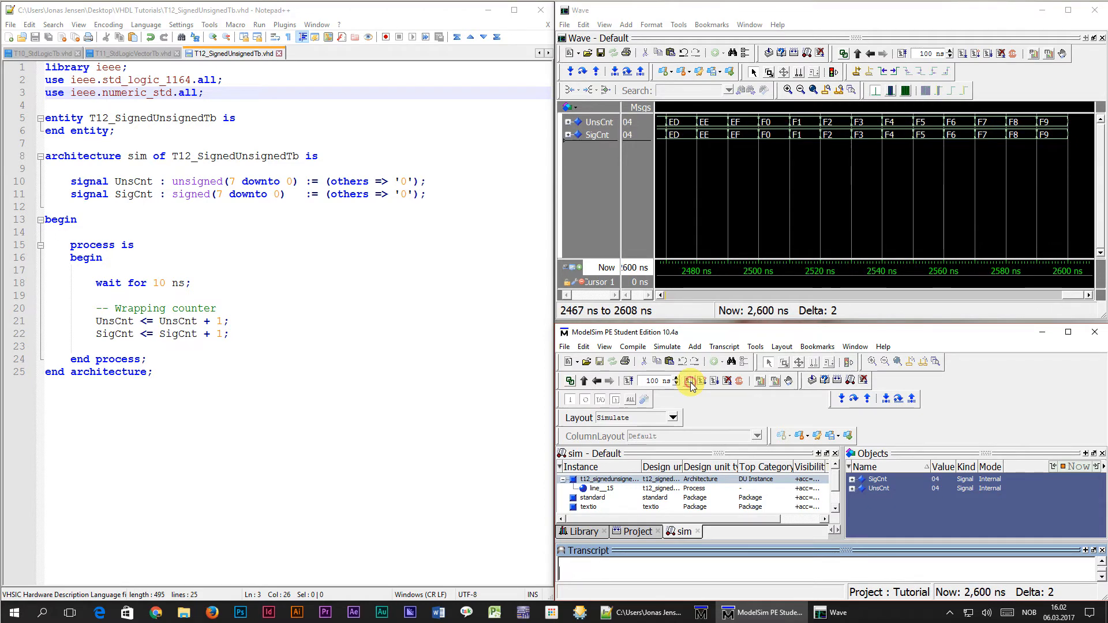
pyautogui.click(690, 381)
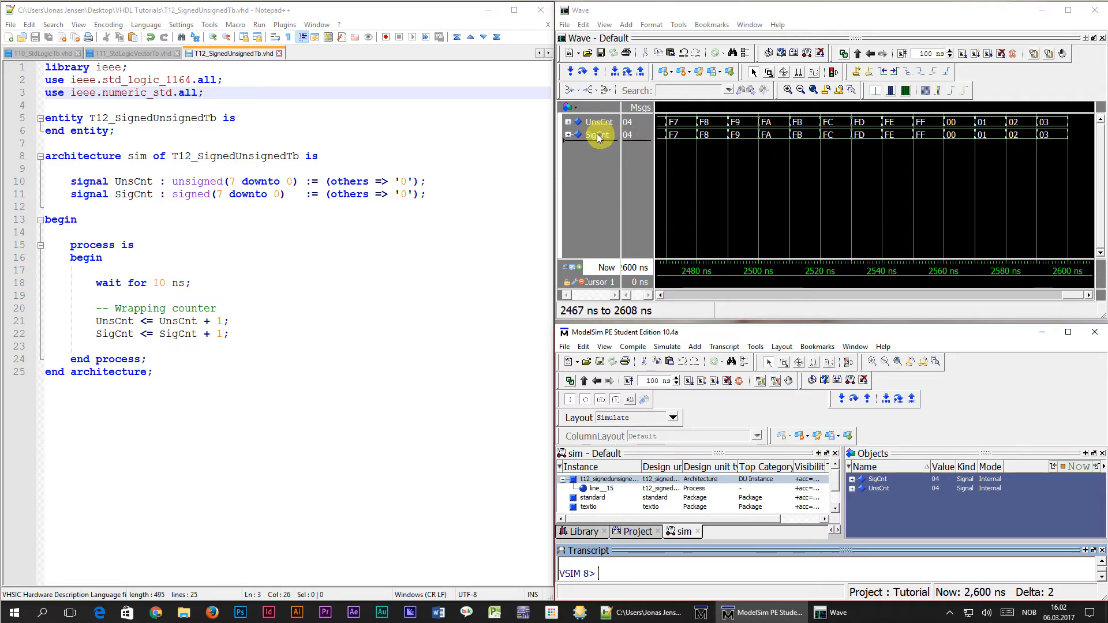
pyautogui.click(565, 134)
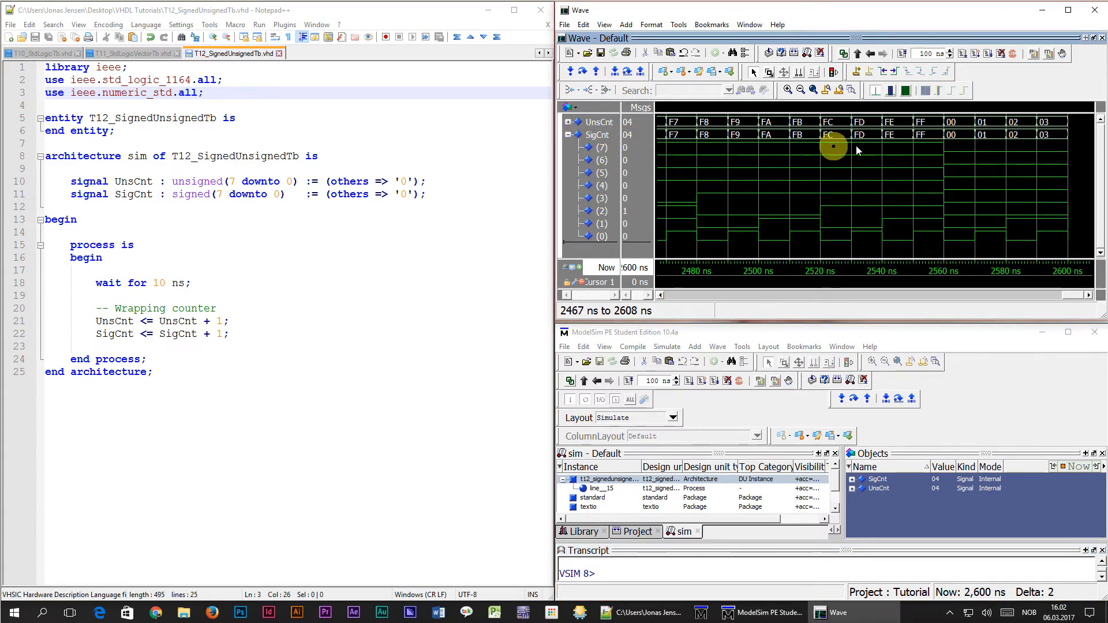
pyautogui.click(934, 122)
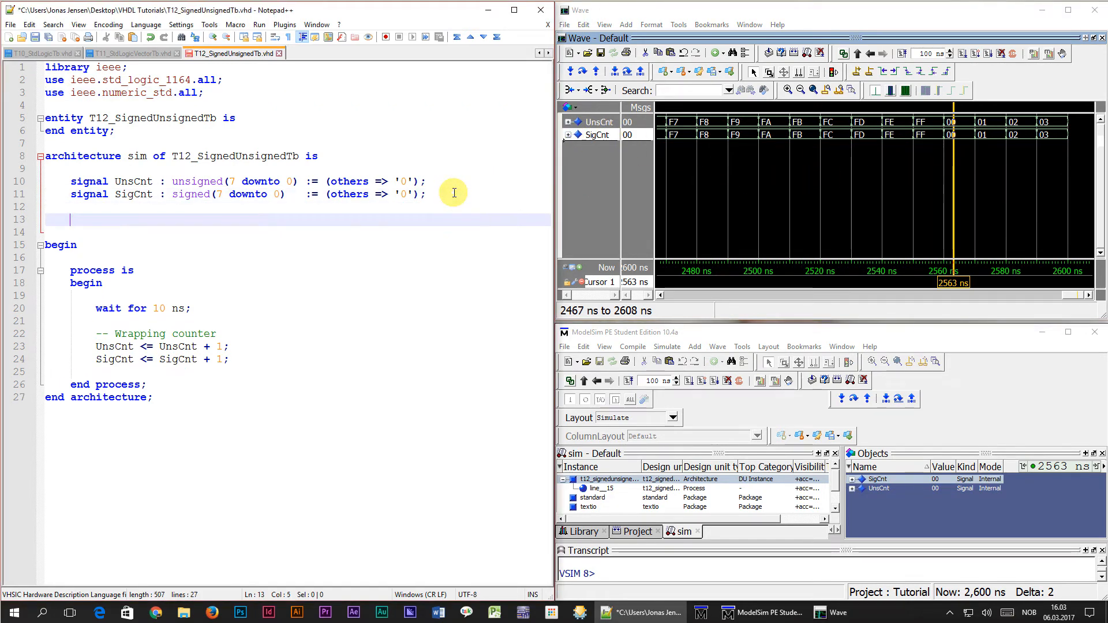
# - Declare signal Uns4 : unsigned(3 downto 0) := "1000";
pyautogui.write('signal Un')
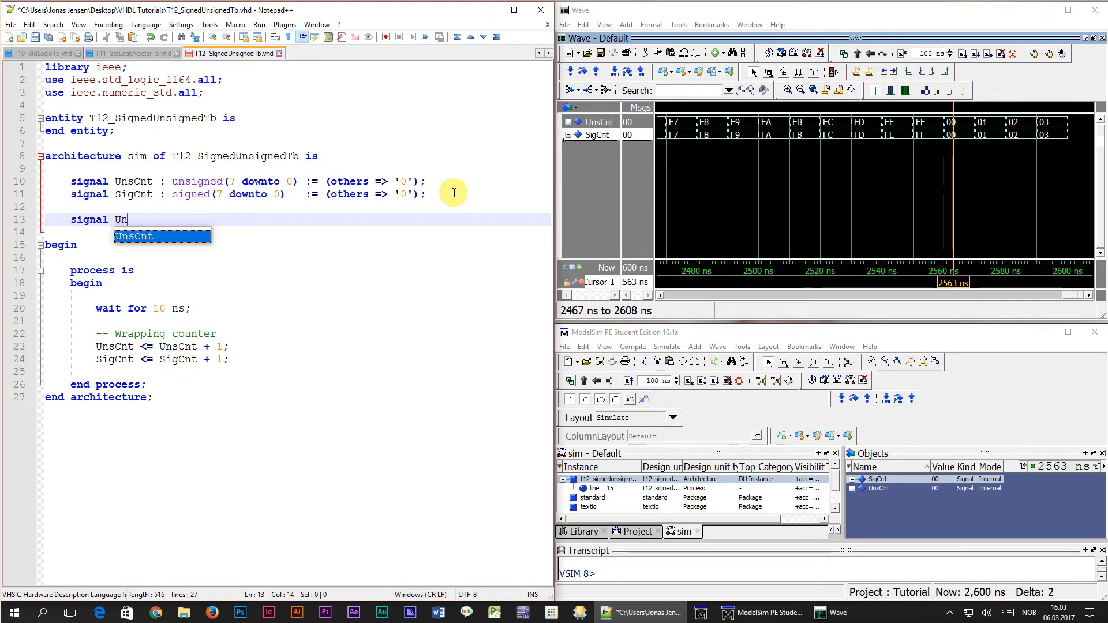
pyautogui.write('s4  : unsigned(')
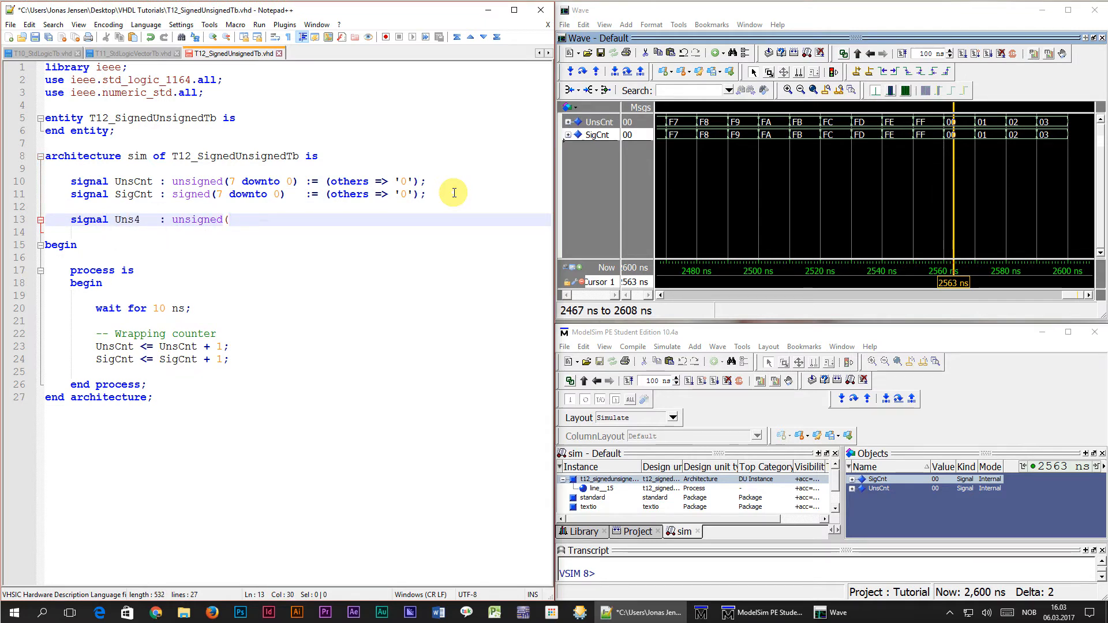
pyautogui.write('3 downto 0) :=')
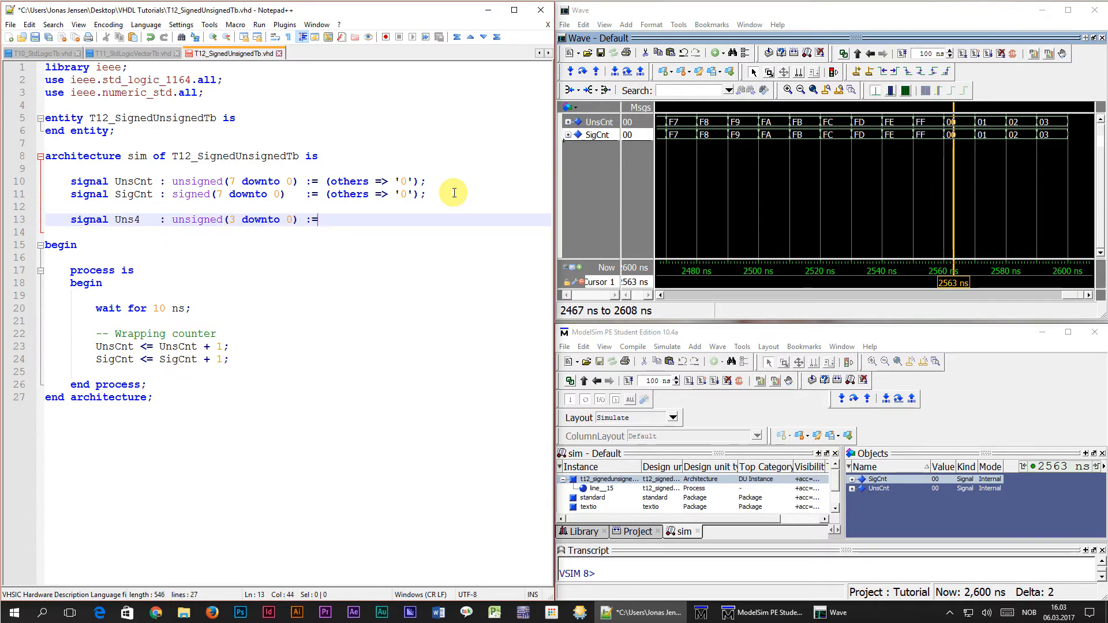
pyautogui.write('"1000";')
pyautogui.write('signal Sig4   : signed(3 downto 0)   := "1')
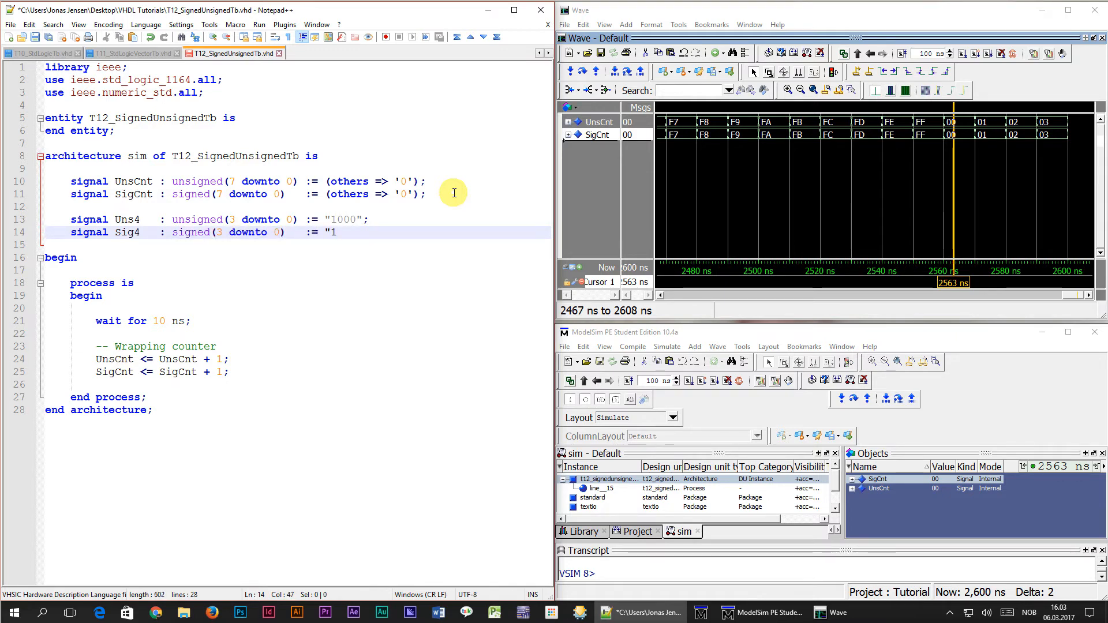
pyautogui.write('000";')
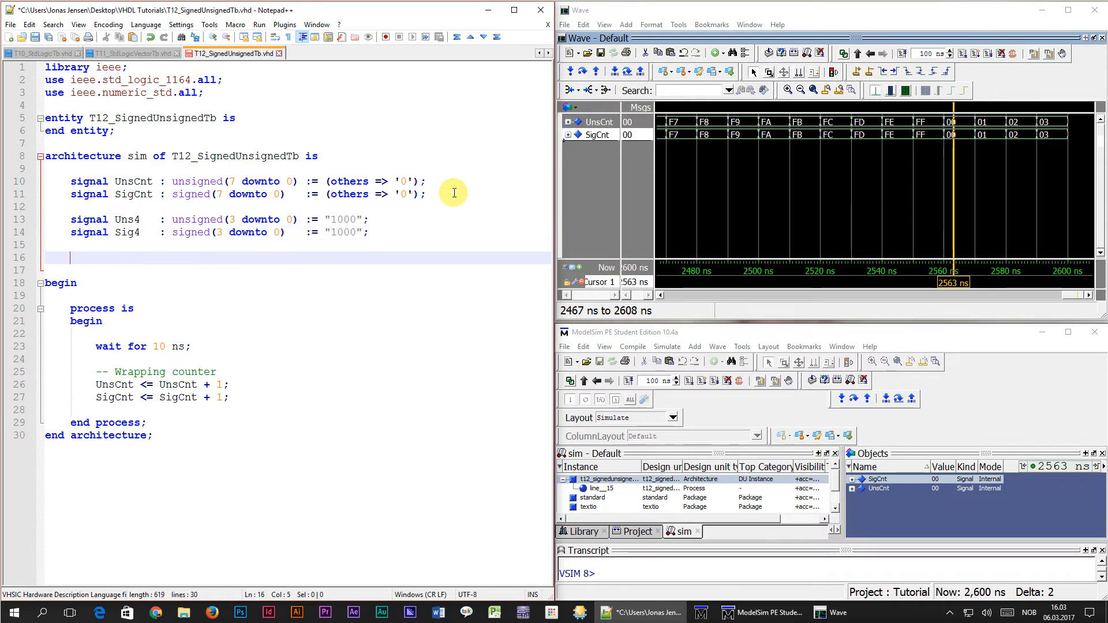
# - Declare signal Uns8 : unsigned(7 downto 0) := (others => '0'); and begin the next declaration
pyautogui.write('signal')
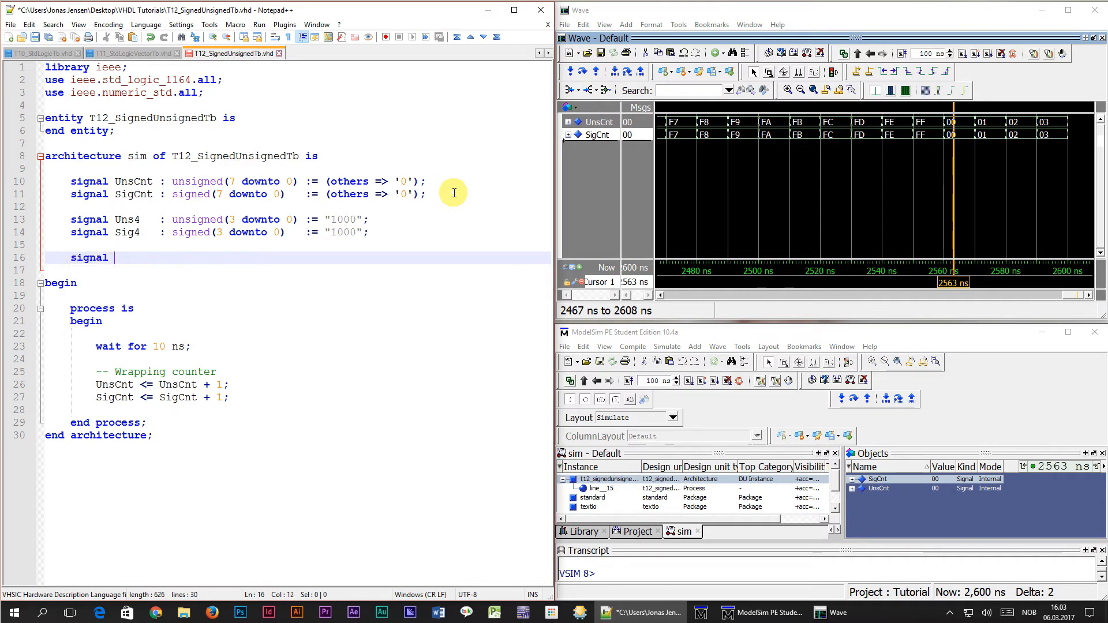
pyautogui.write('Uns8')
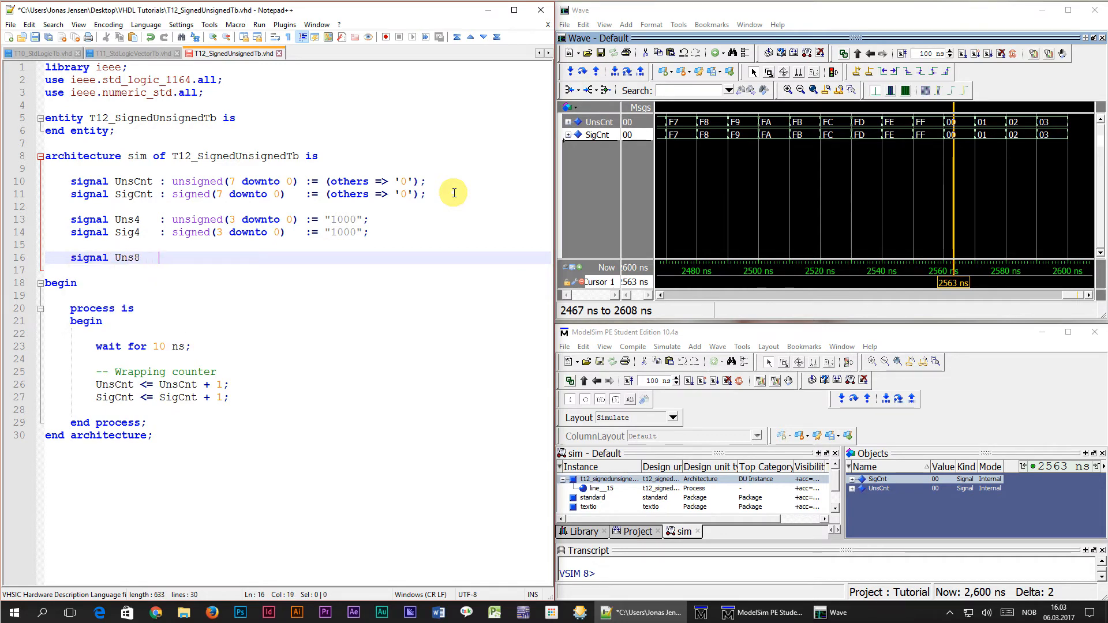
pyautogui.write(': unsigned(7 downto 0) :=')
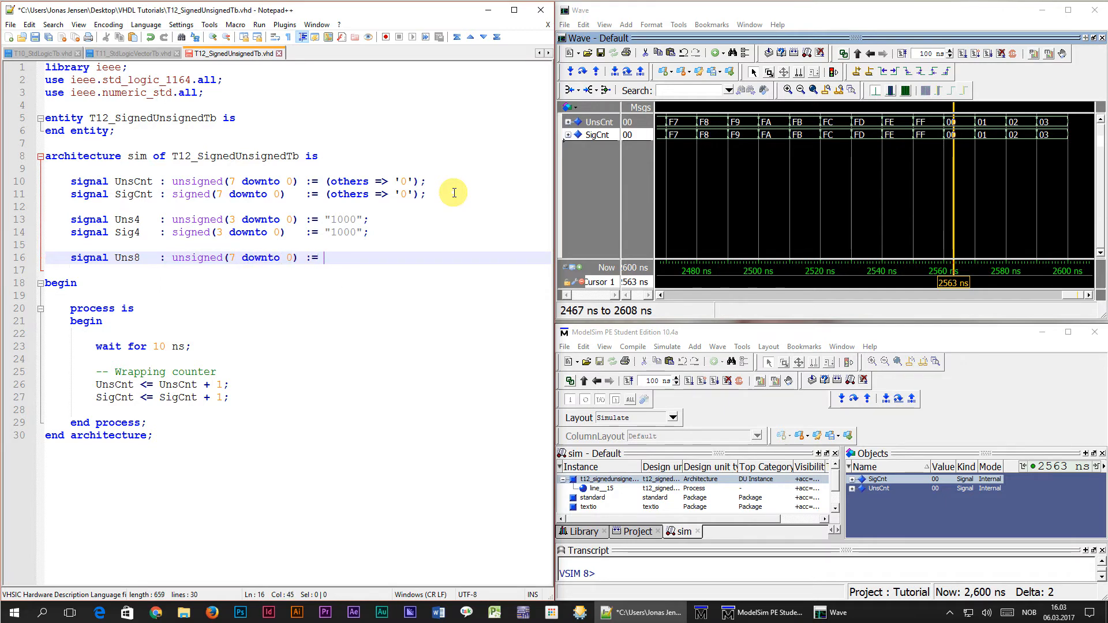
pyautogui.write("(others => '0'")
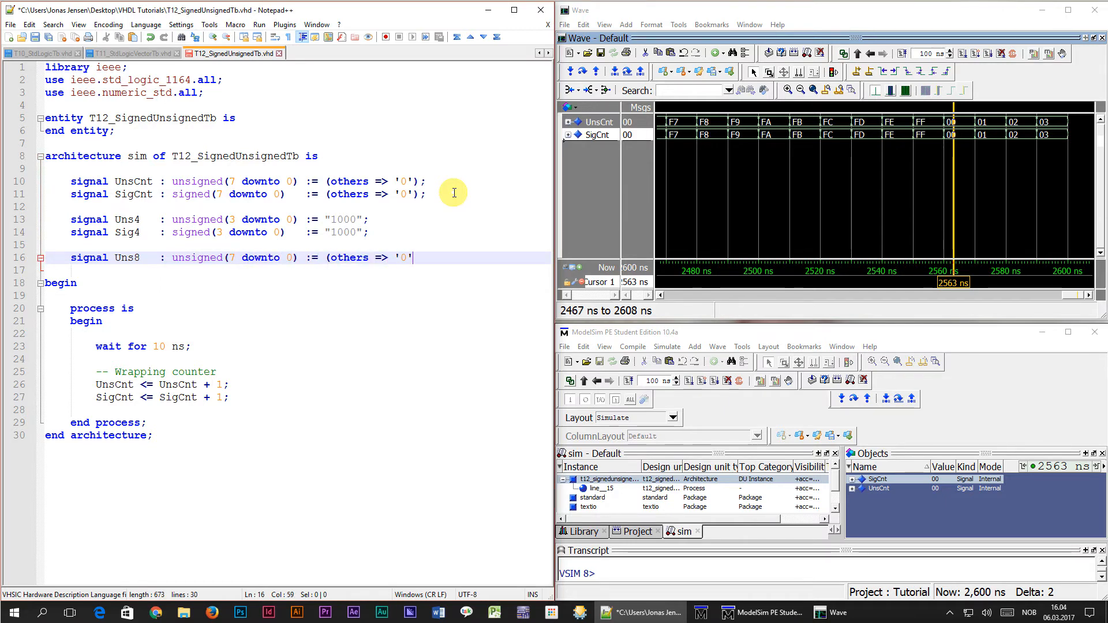
pyautogui.write("signal Sig8   : signed(7 downto 0)   := (others => '0');")
pyautogui.write('-- Adding signals')
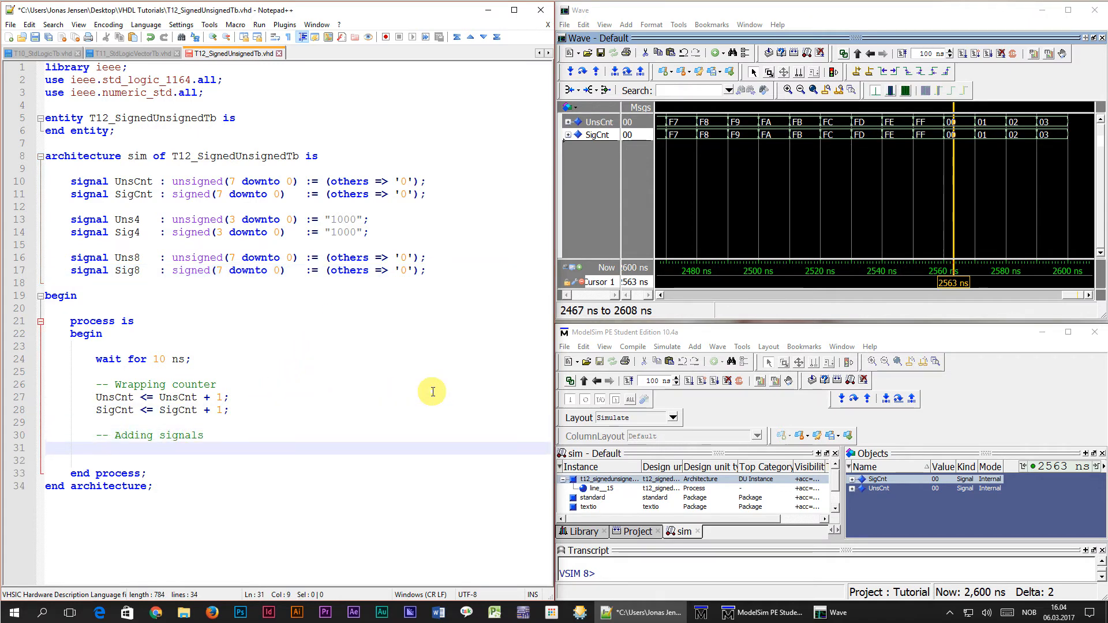
# - Add statements Uns8 <= Uns8 + Uns4; and Sig8 <= Sig8 + Sig4; under an Adding signals comment
pyautogui.write('Uns8 <= Uns8 +')
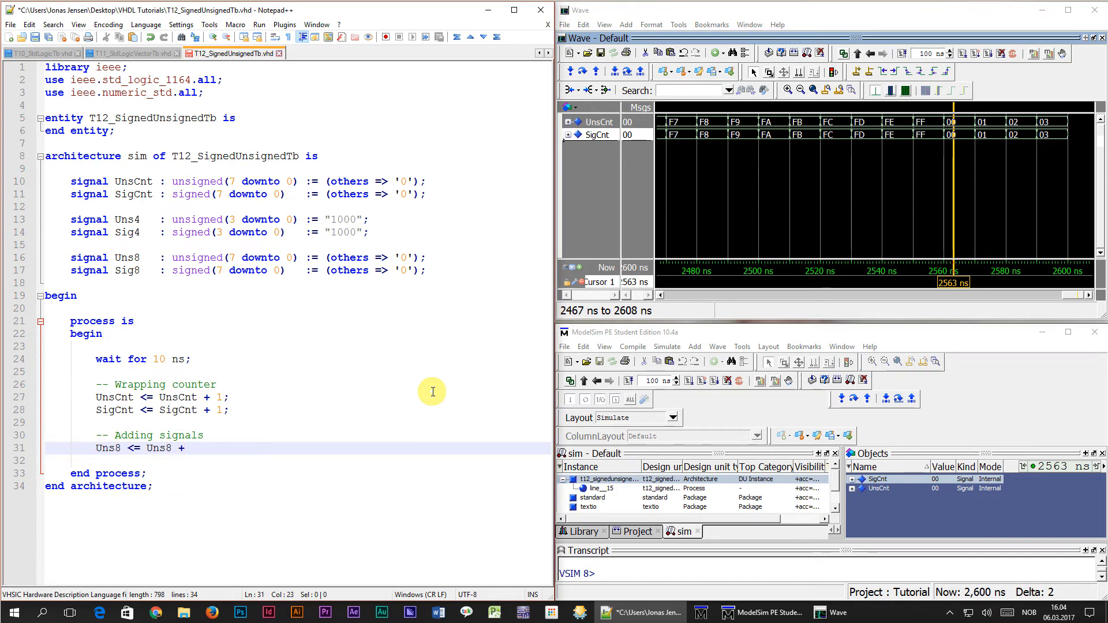
pyautogui.write('Uns4;')
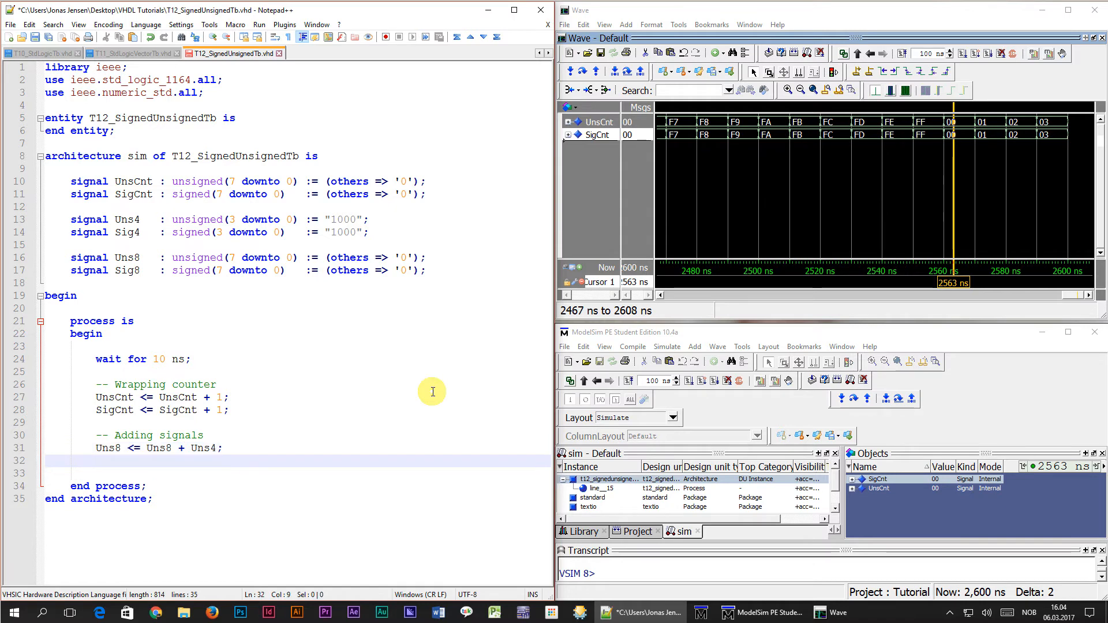
pyautogui.write('Sig8 <= Sig8 + Sig4;')
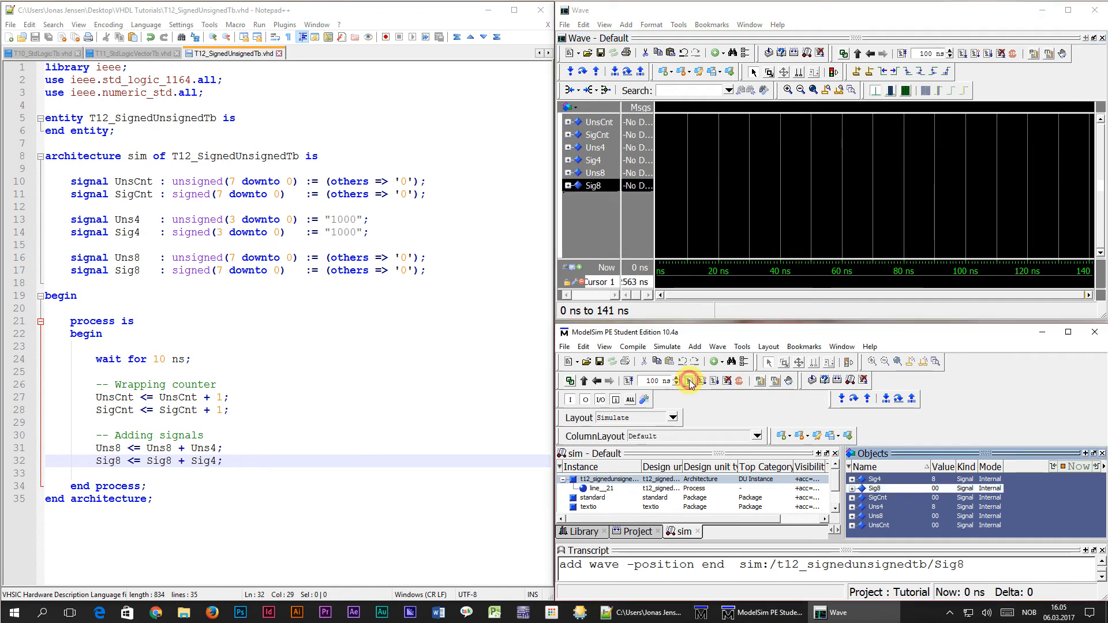
# - Run the simulation for 100 ns and place the wave cursor near 20 ns to inspect values
pyautogui.click(689, 381)
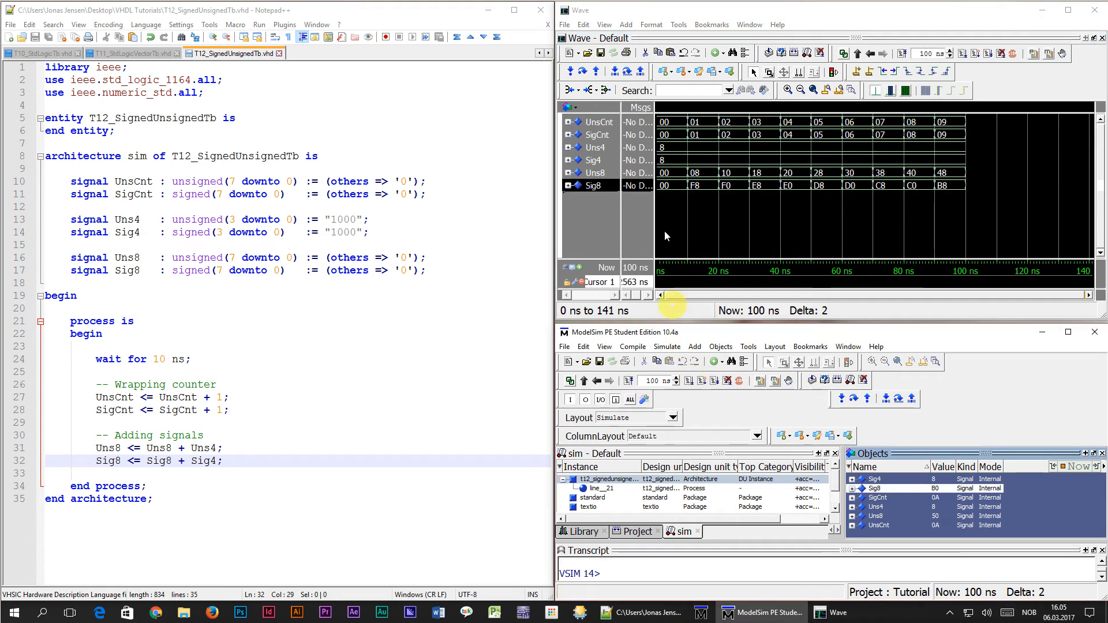
pyautogui.click(718, 156)
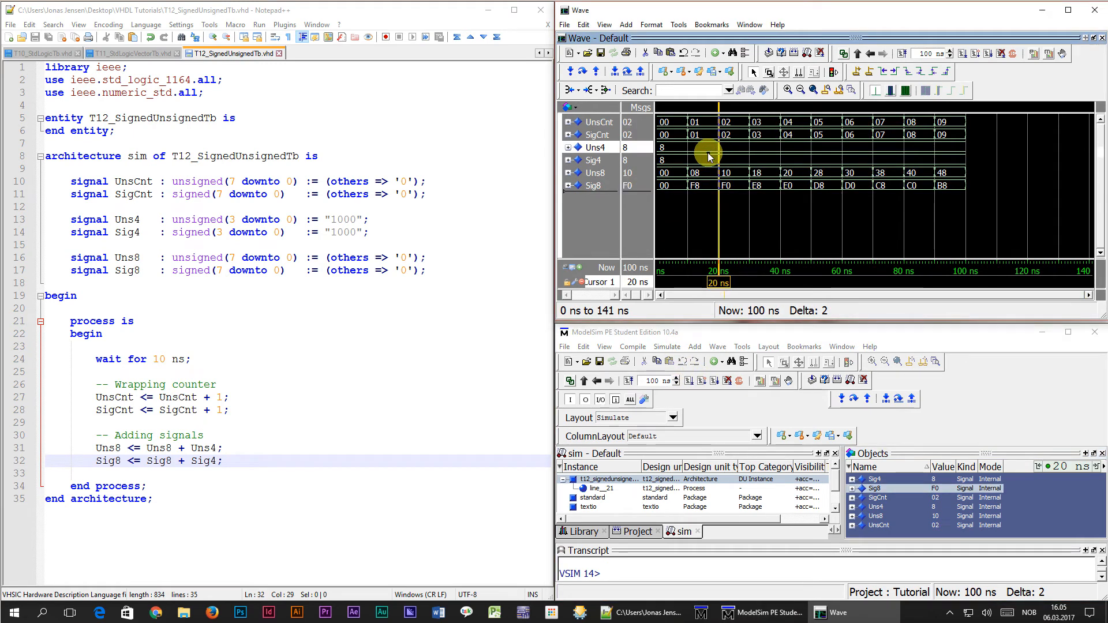
pyautogui.click(721, 159)
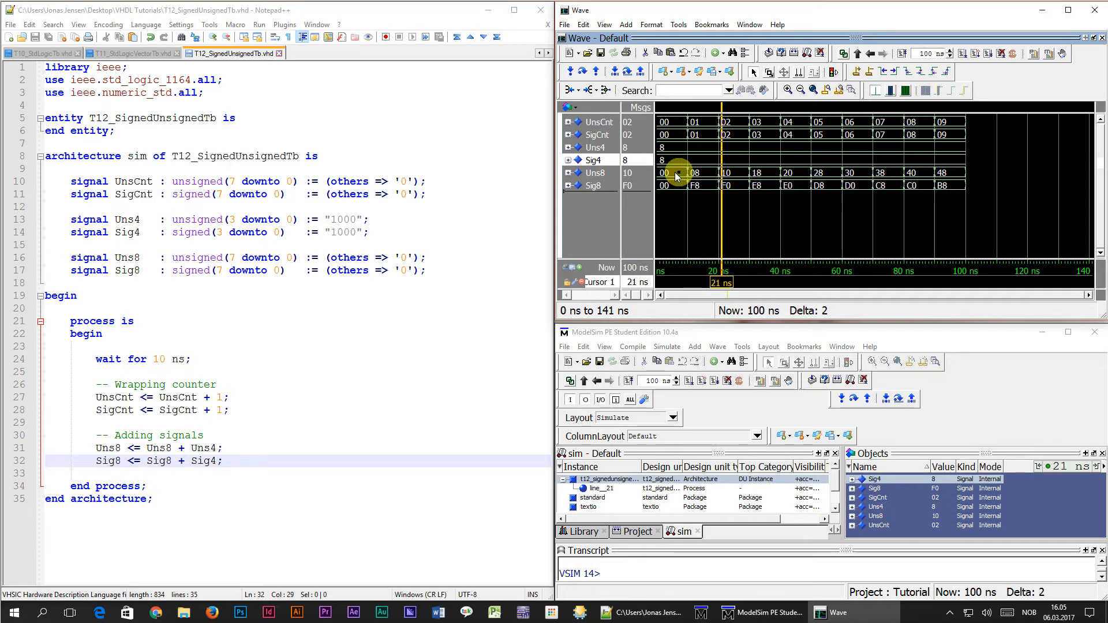
pyautogui.moveTo(674, 176)
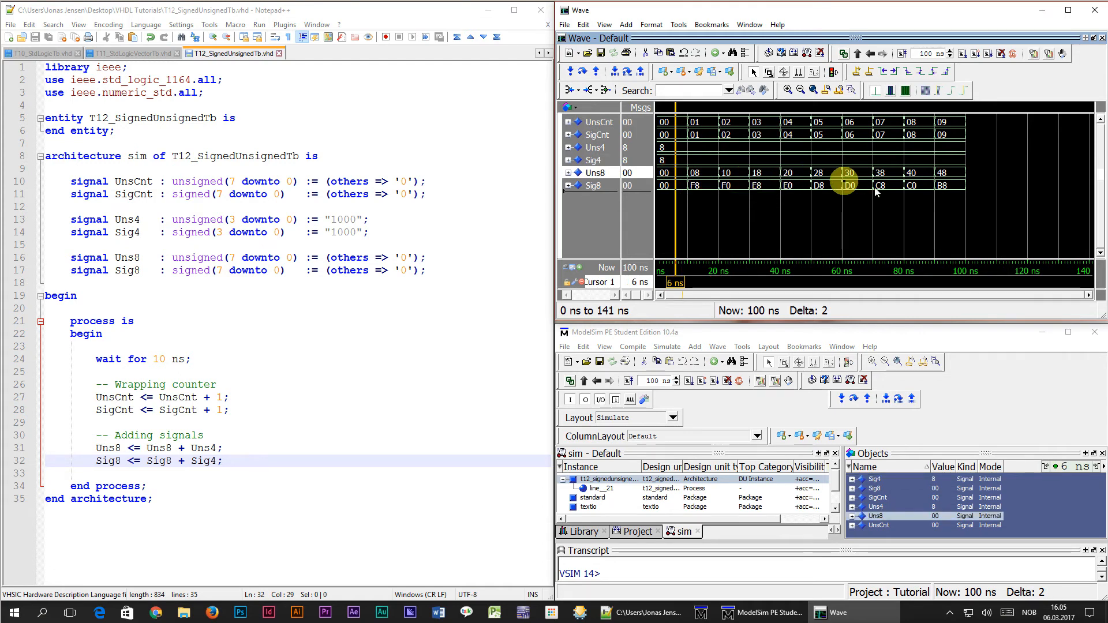
pyautogui.moveTo(857, 204)
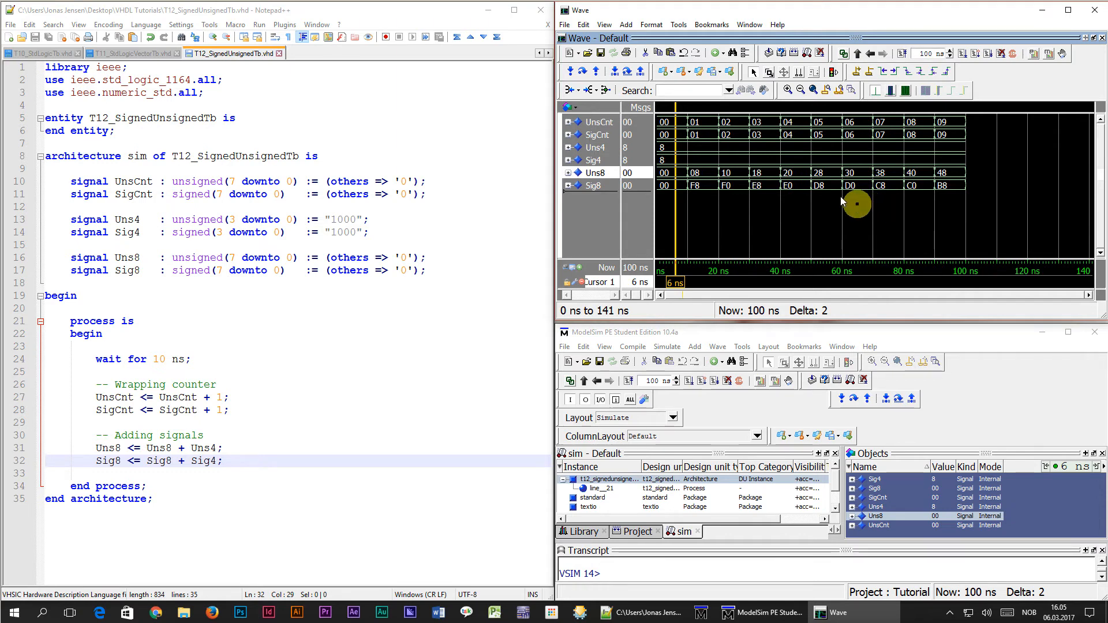